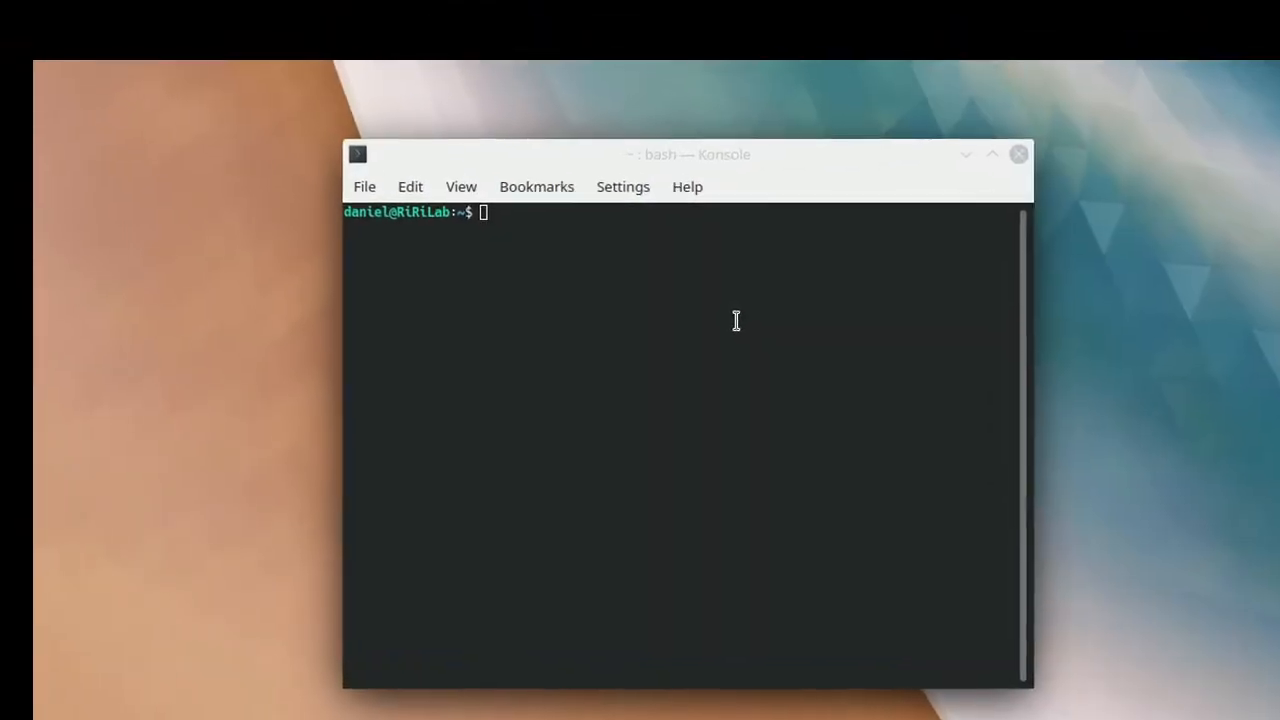
- Enter the command man espeak at the shell prompt
{"action": "type", "text": "man"}
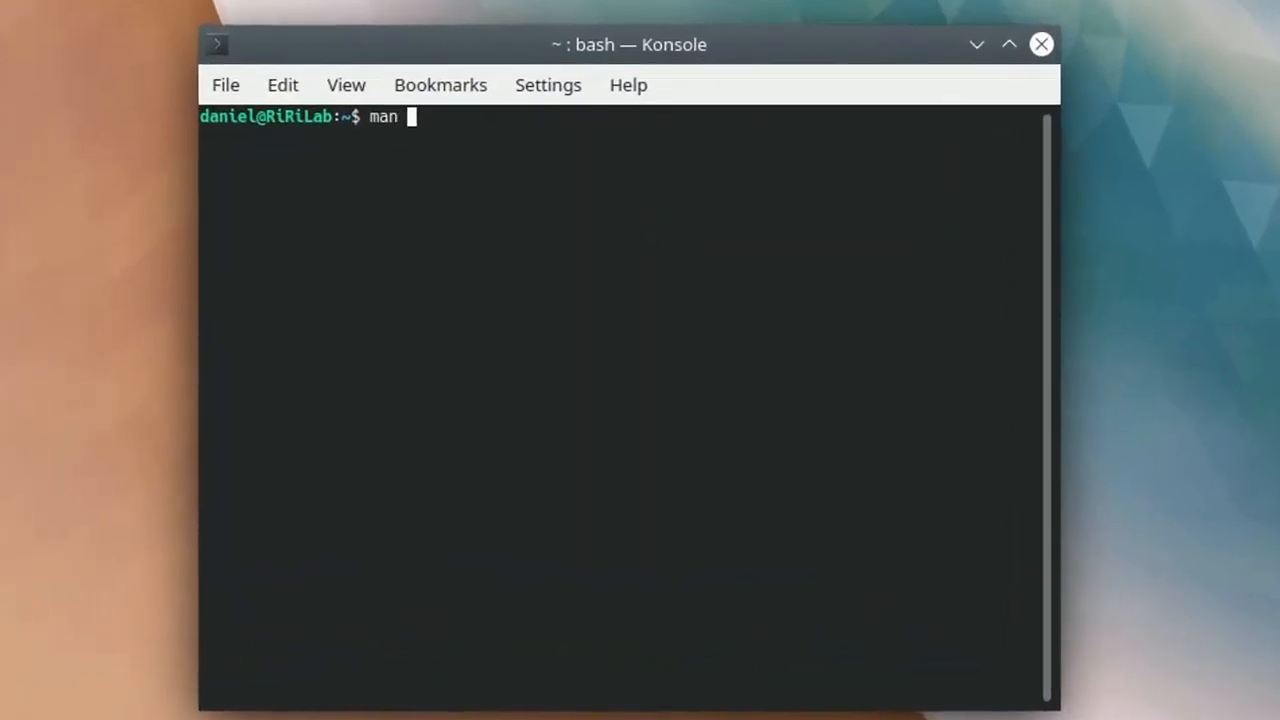
{"action": "type", "text": "esp"}
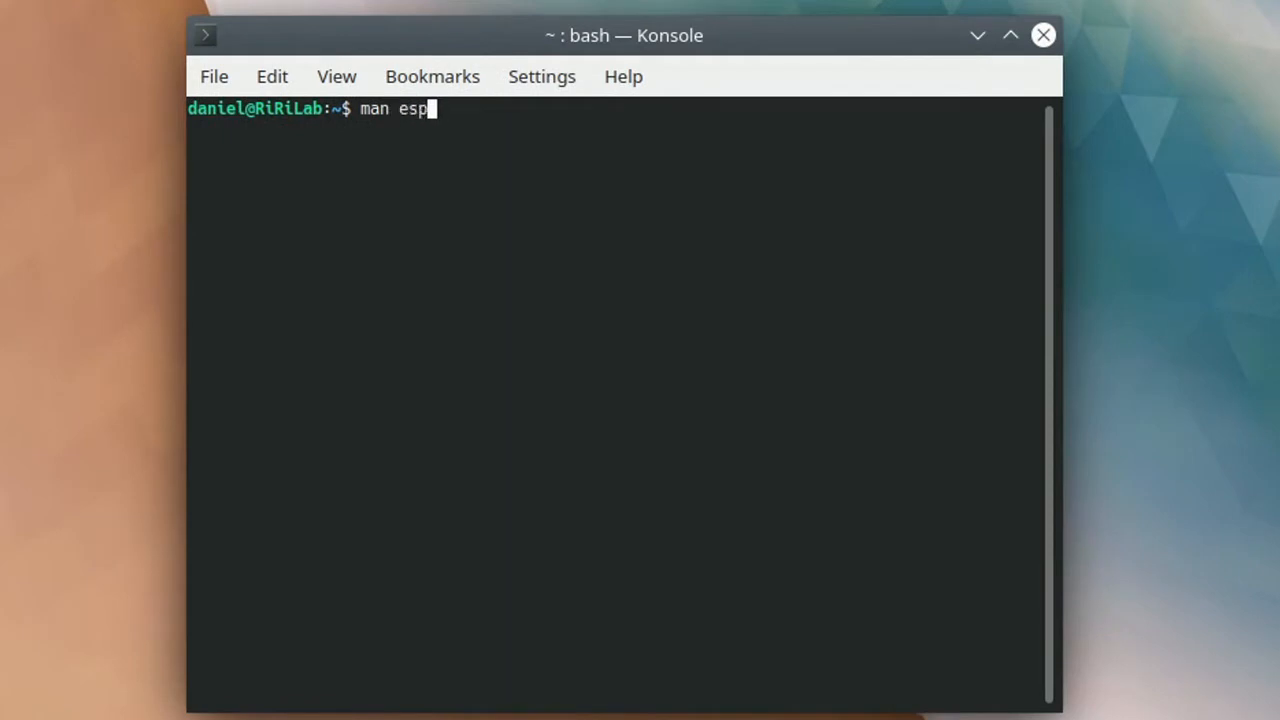
{"action": "type", "text": "eak"}
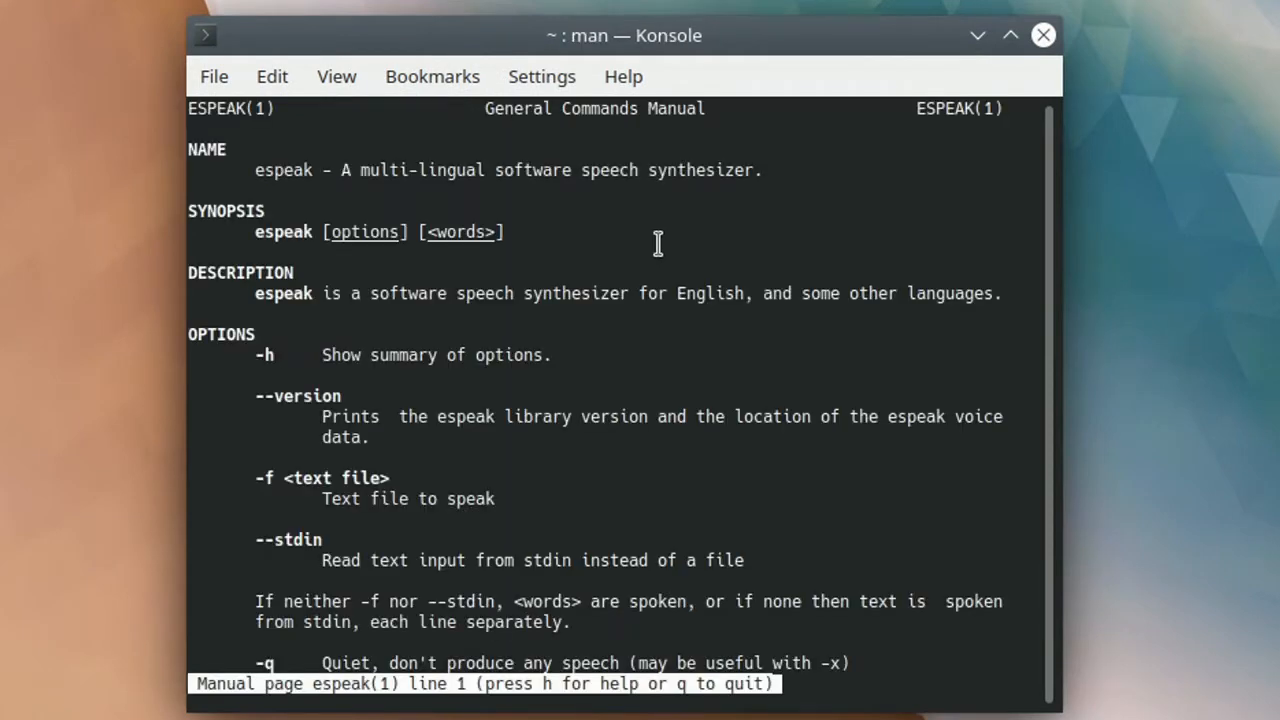
- Scroll the espeak man page from its options down to the AUTHOR section and END marker
{"action": "scroll", "scroll_direction": "down", "scroll_amount": 3}
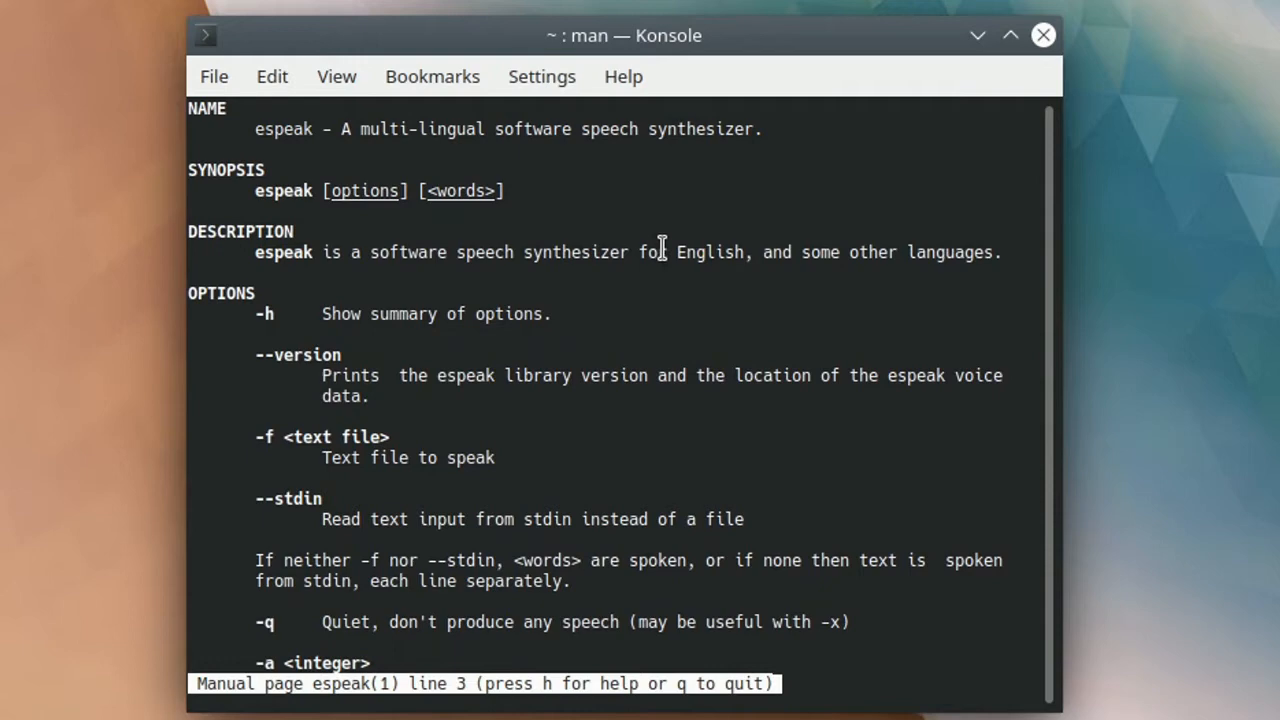
{"action": "scroll", "scroll_direction": "down", "scroll_amount": 3}
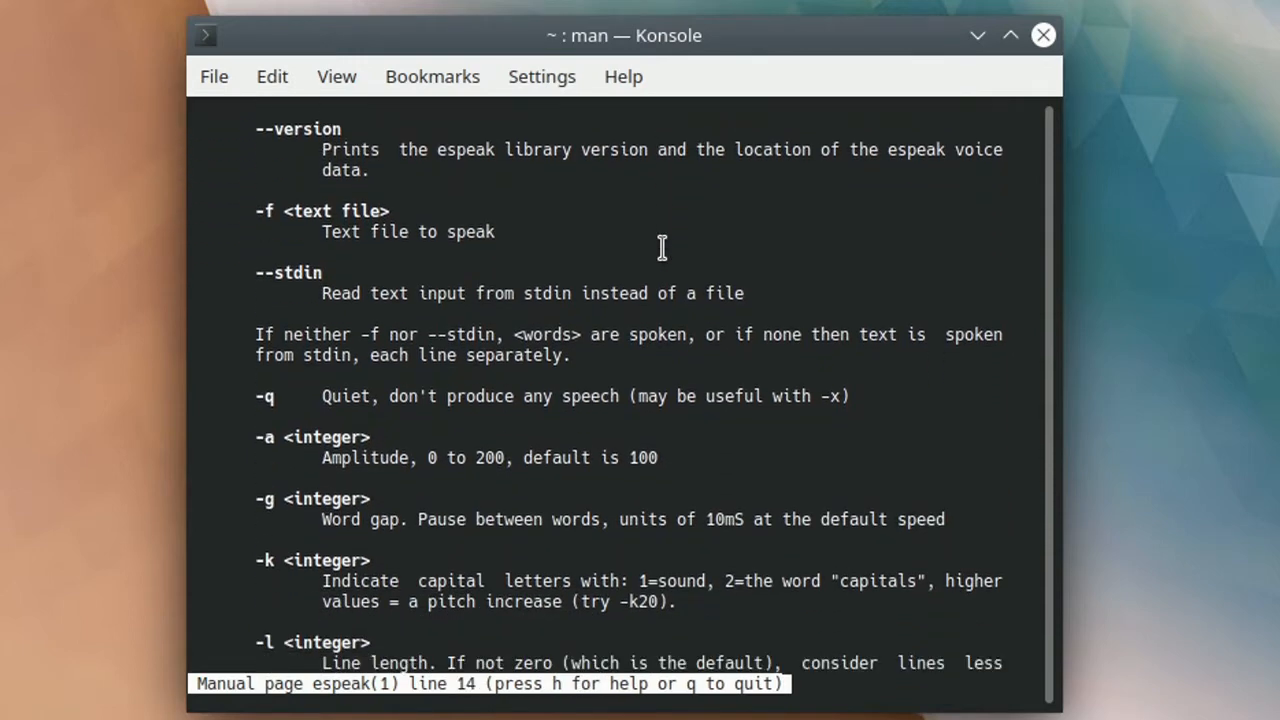
{"action": "scroll", "scroll_direction": "down", "scroll_amount": 3}
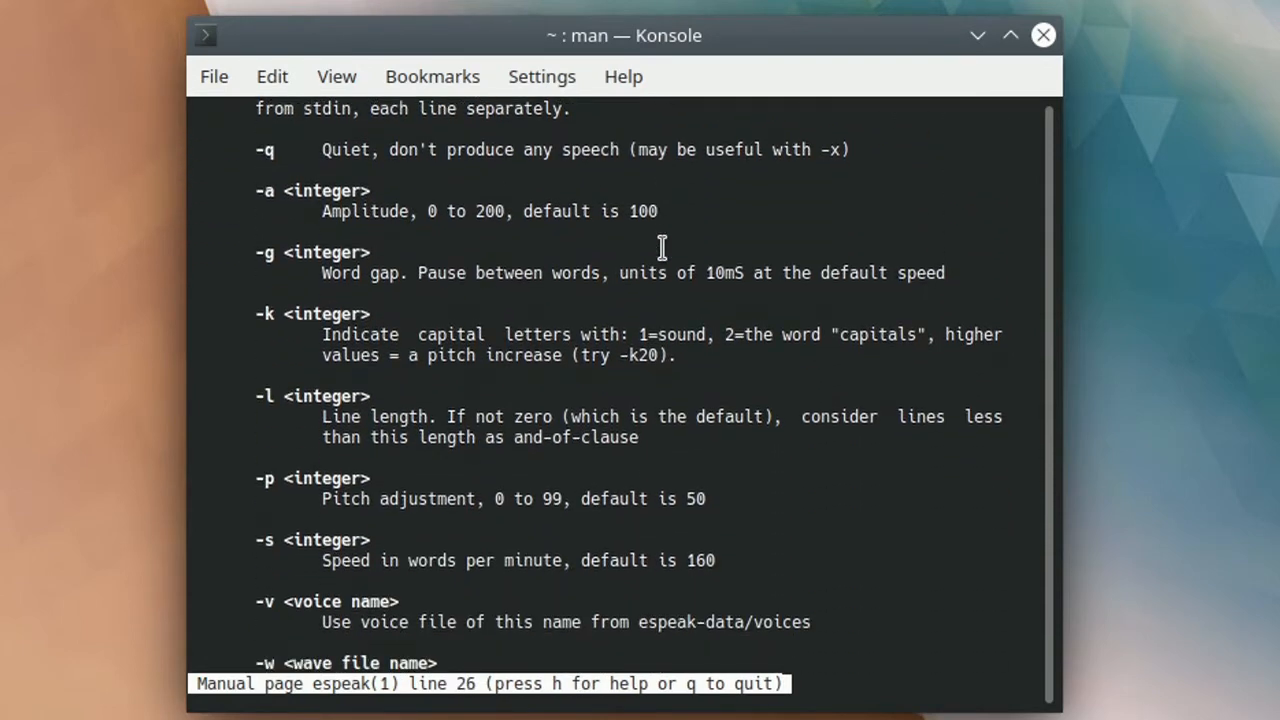
{"action": "scroll", "scroll_direction": "down", "scroll_amount": 3}
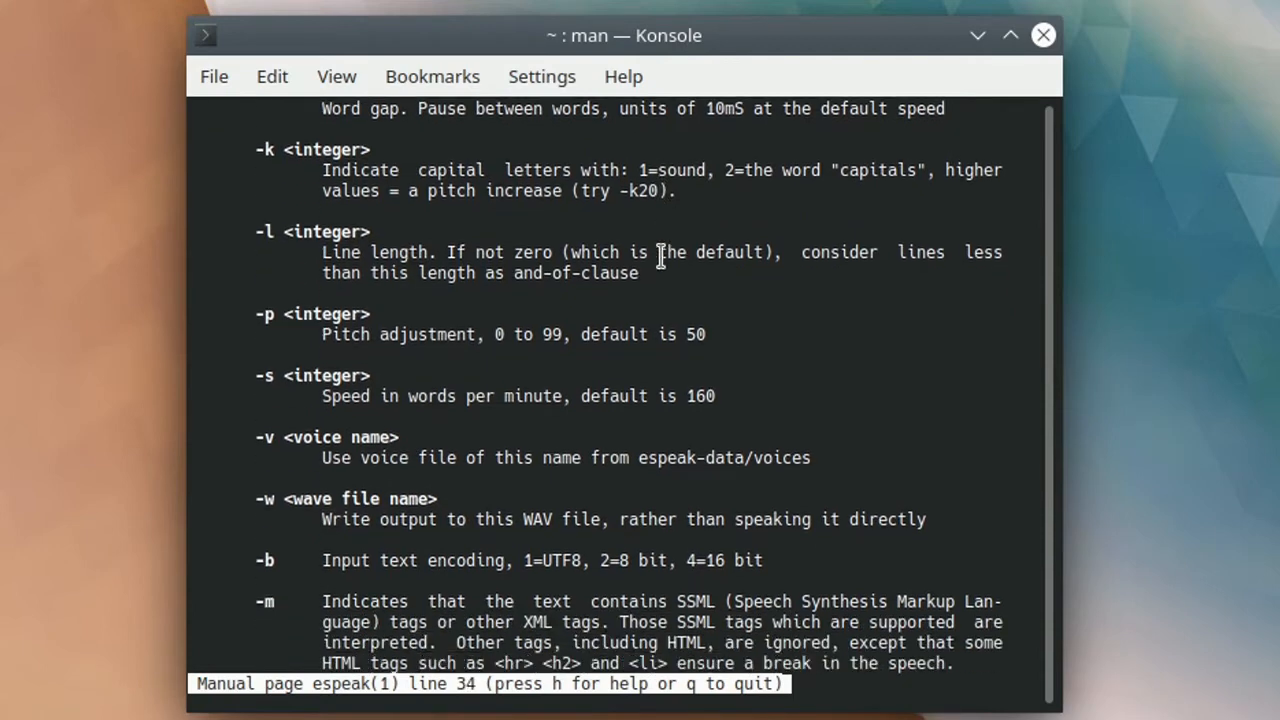
{"action": "scroll", "scroll_direction": "down", "scroll_amount": 3}
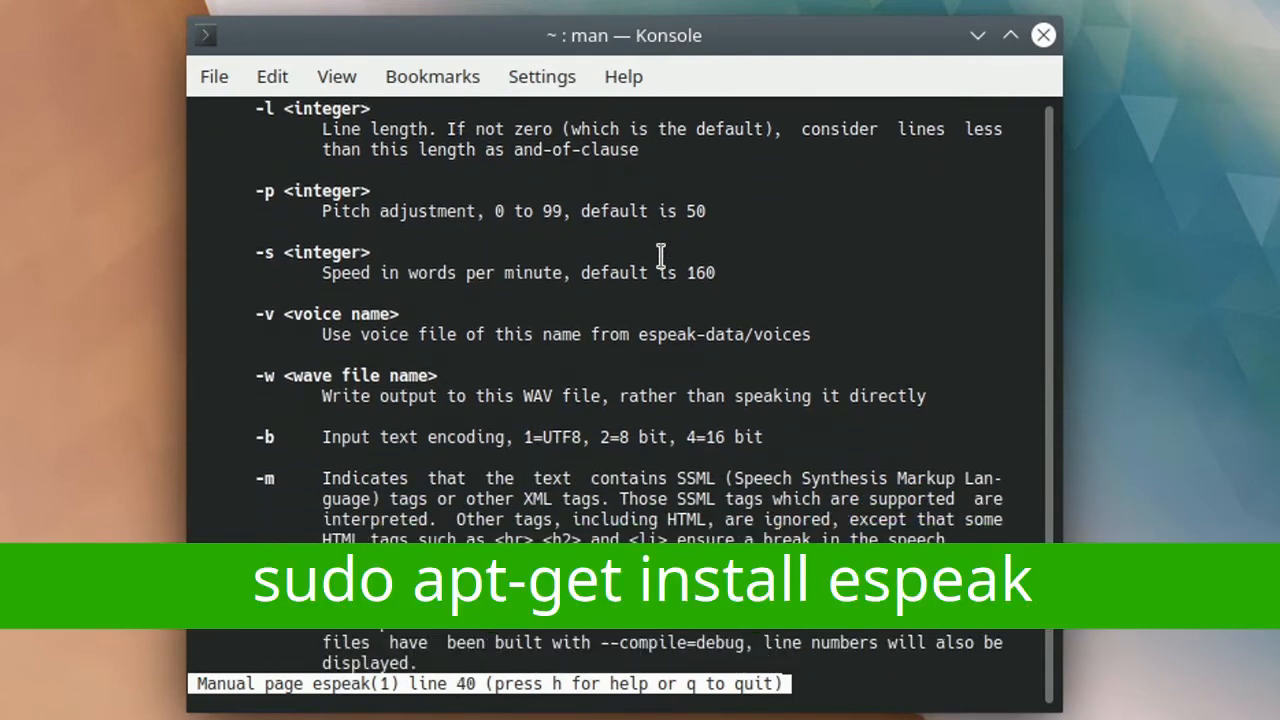
{"action": "scroll", "scroll_direction": "down", "scroll_amount": 3}
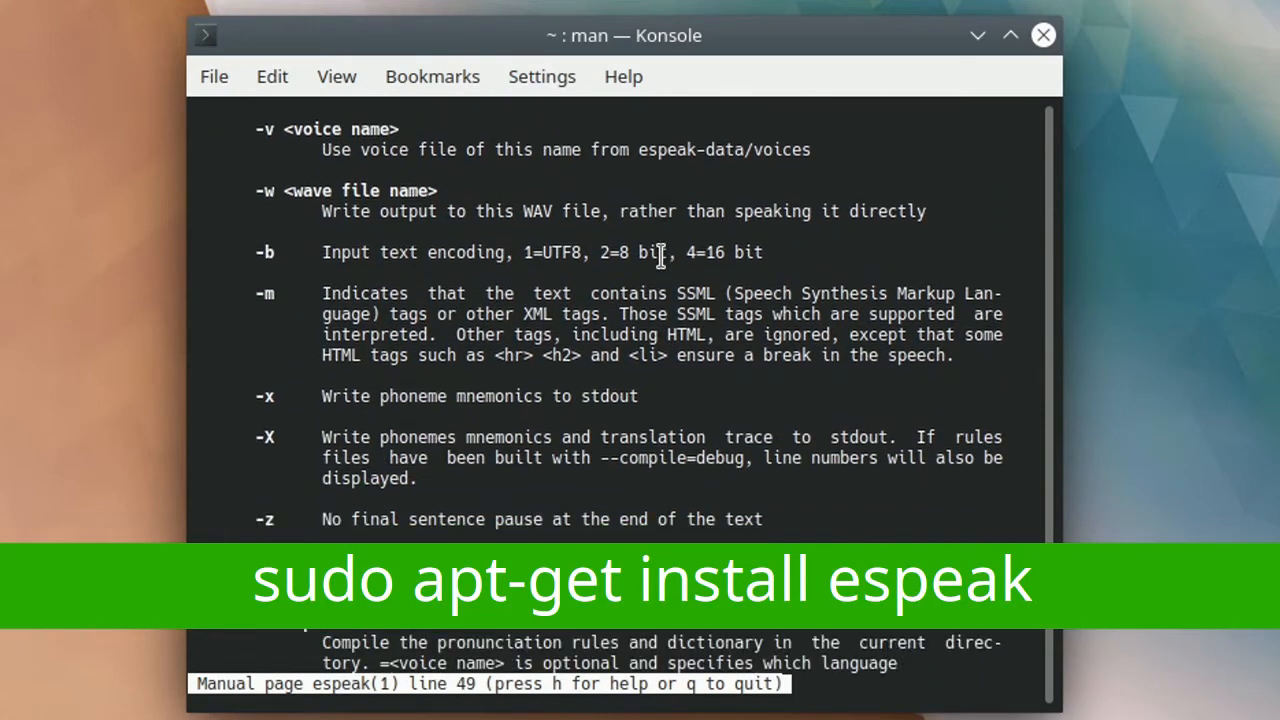
{"action": "scroll", "scroll_direction": "down", "scroll_amount": 3}
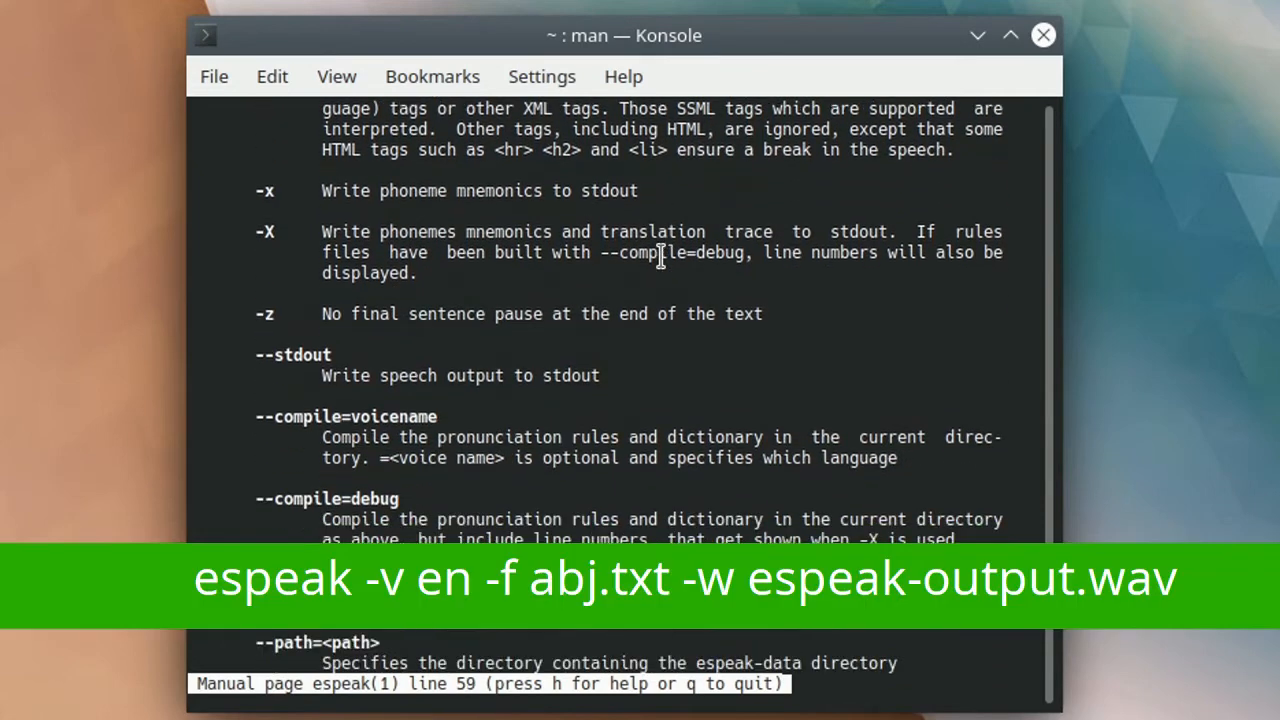
{"action": "scroll", "scroll_direction": "down", "scroll_amount": 3}
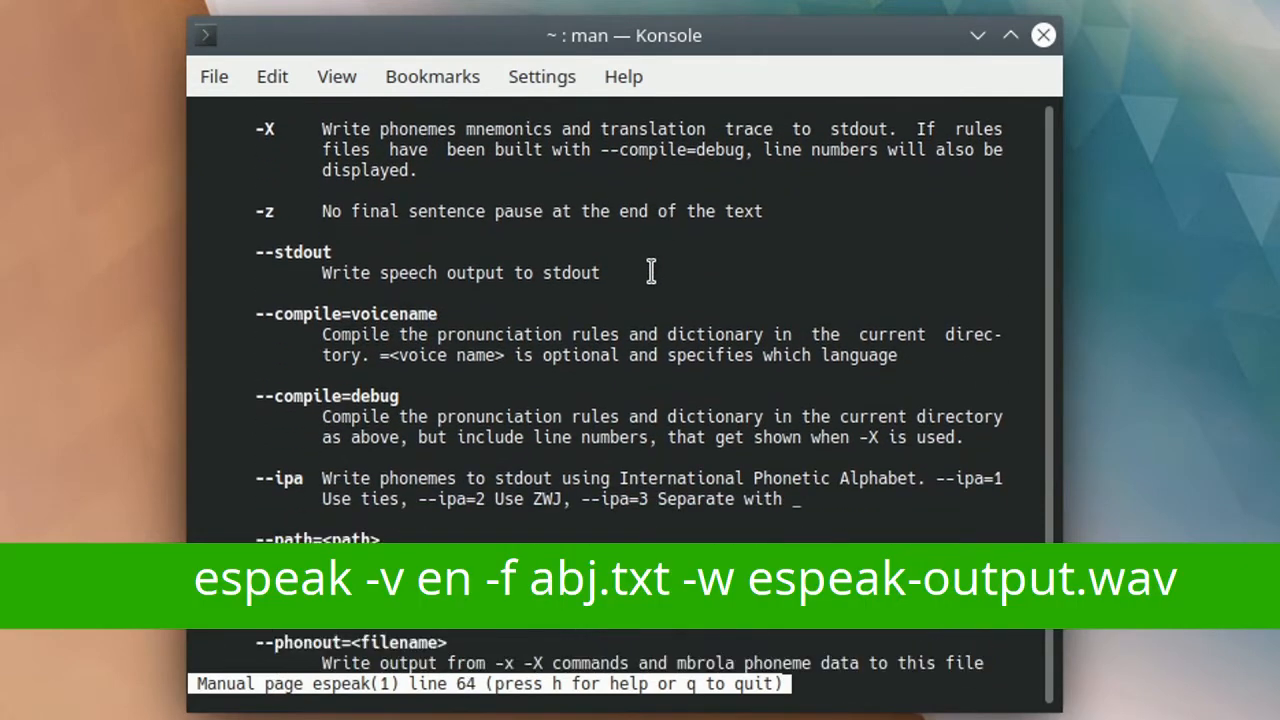
{"action": "scroll", "scroll_direction": "down", "scroll_amount": 3}
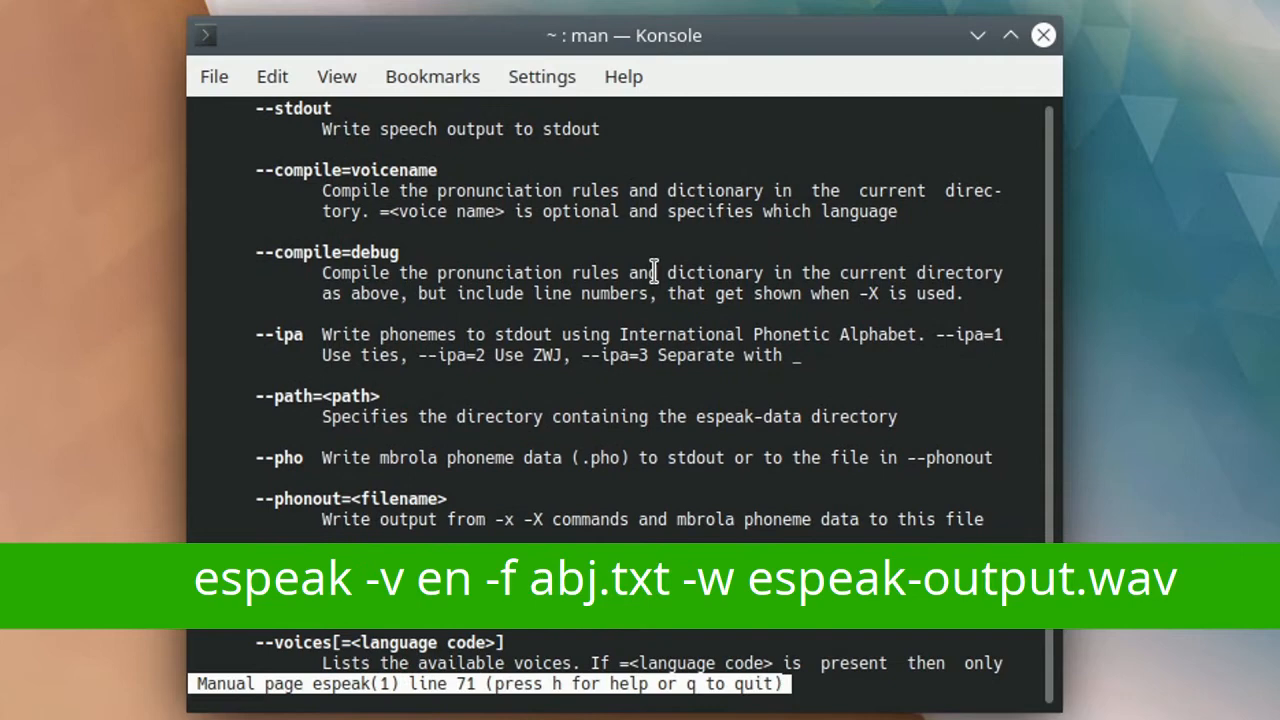
{"action": "scroll", "scroll_direction": "down", "scroll_amount": 3}
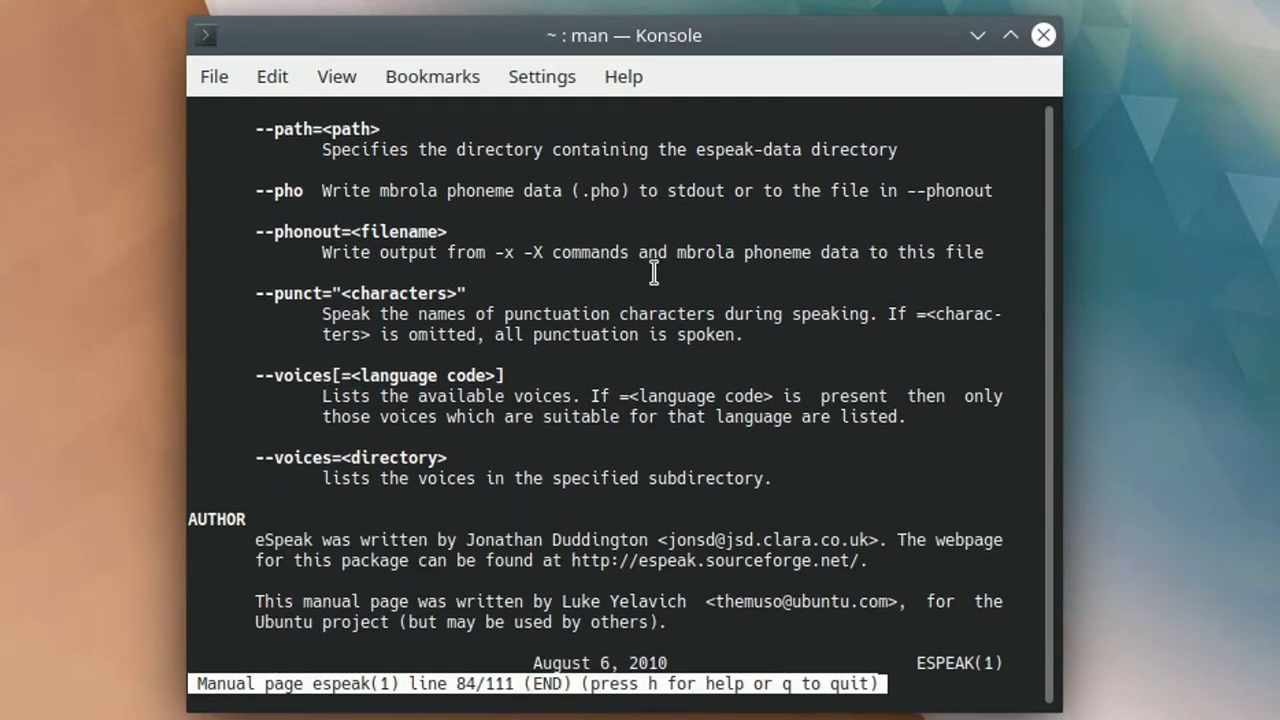
{"action": "mouse_move", "coordinate": [664, 368]}
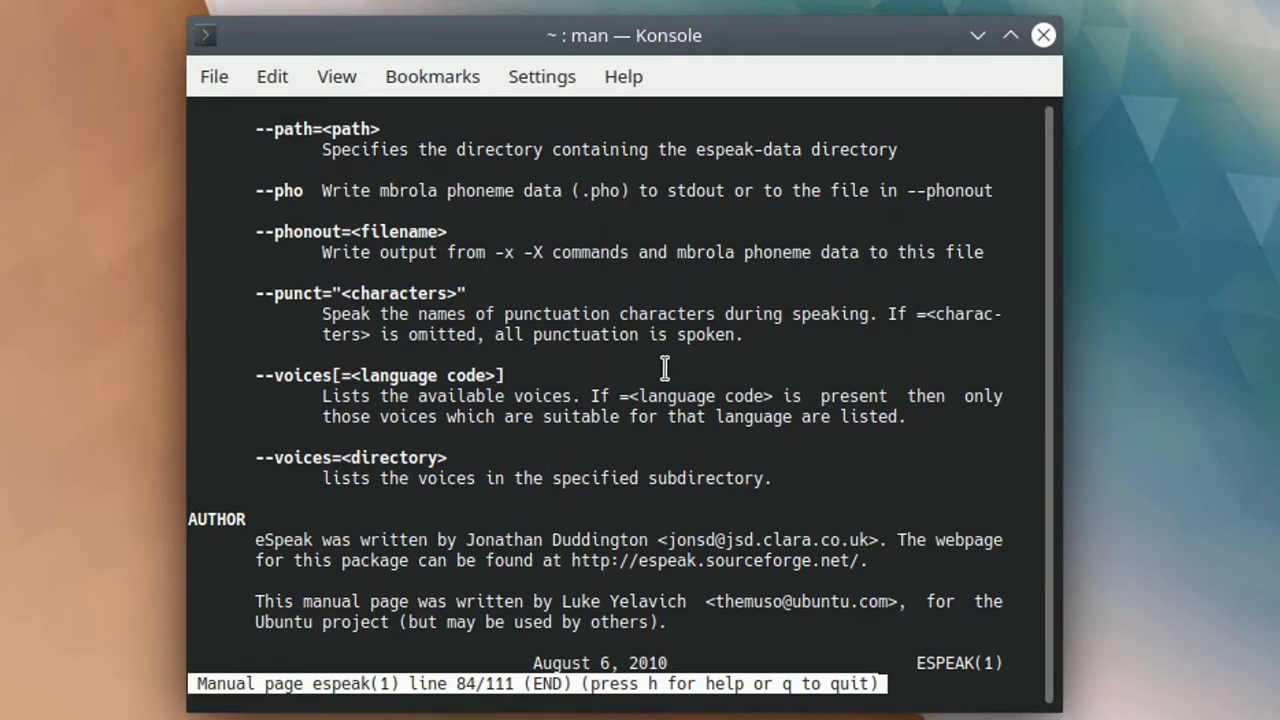
- Quit the espeak manual and request the espeak-ng manual page instead
{"action": "key", "text": "q"}
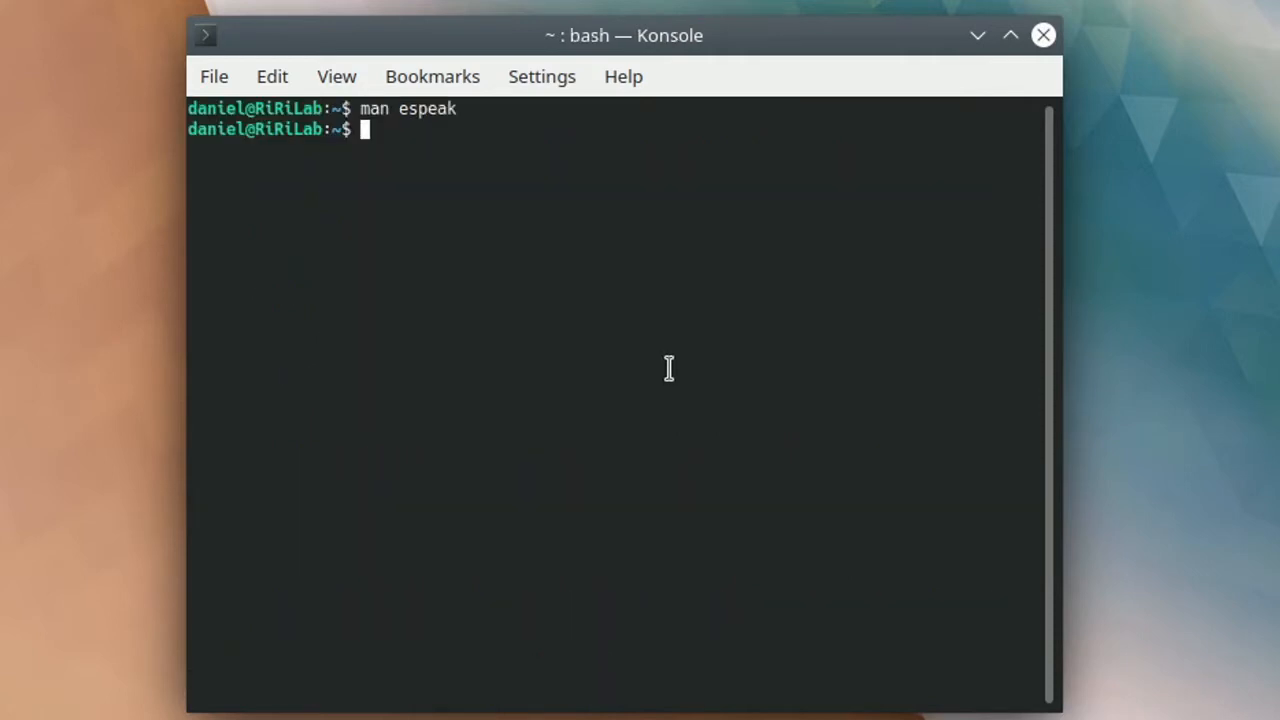
{"action": "type", "text": "man e"}
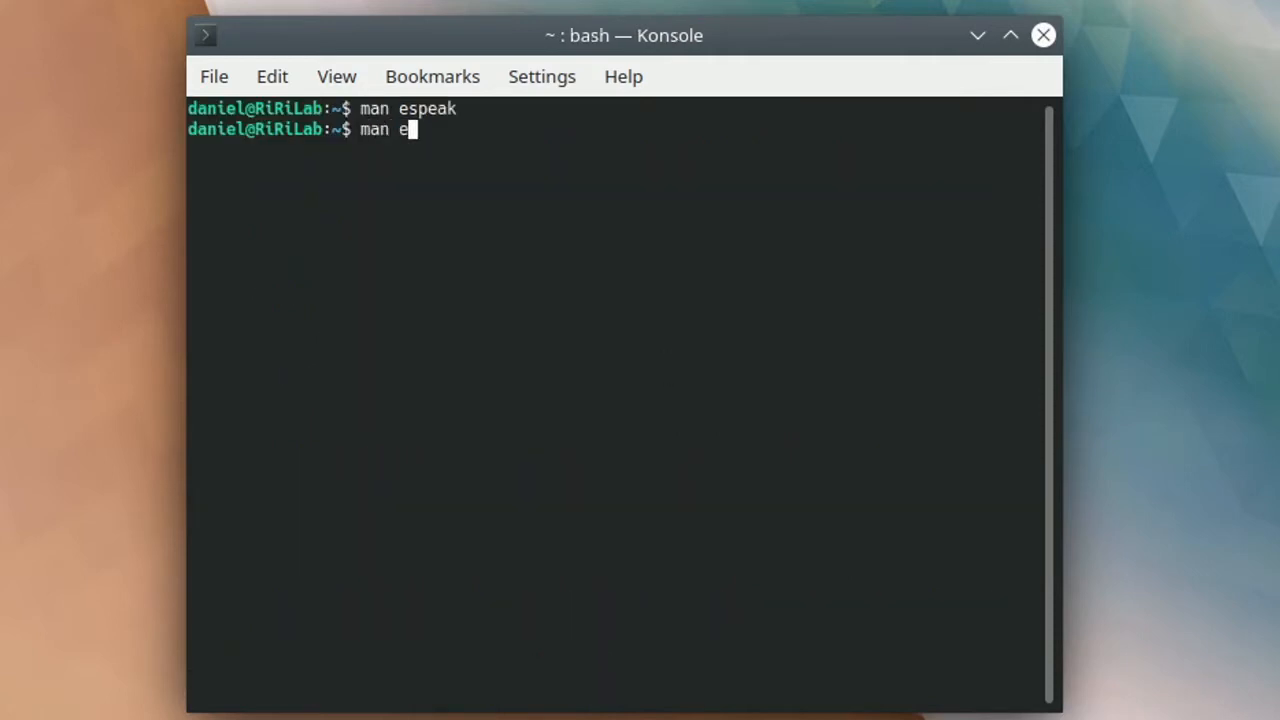
{"action": "type", "text": "speak-n"}
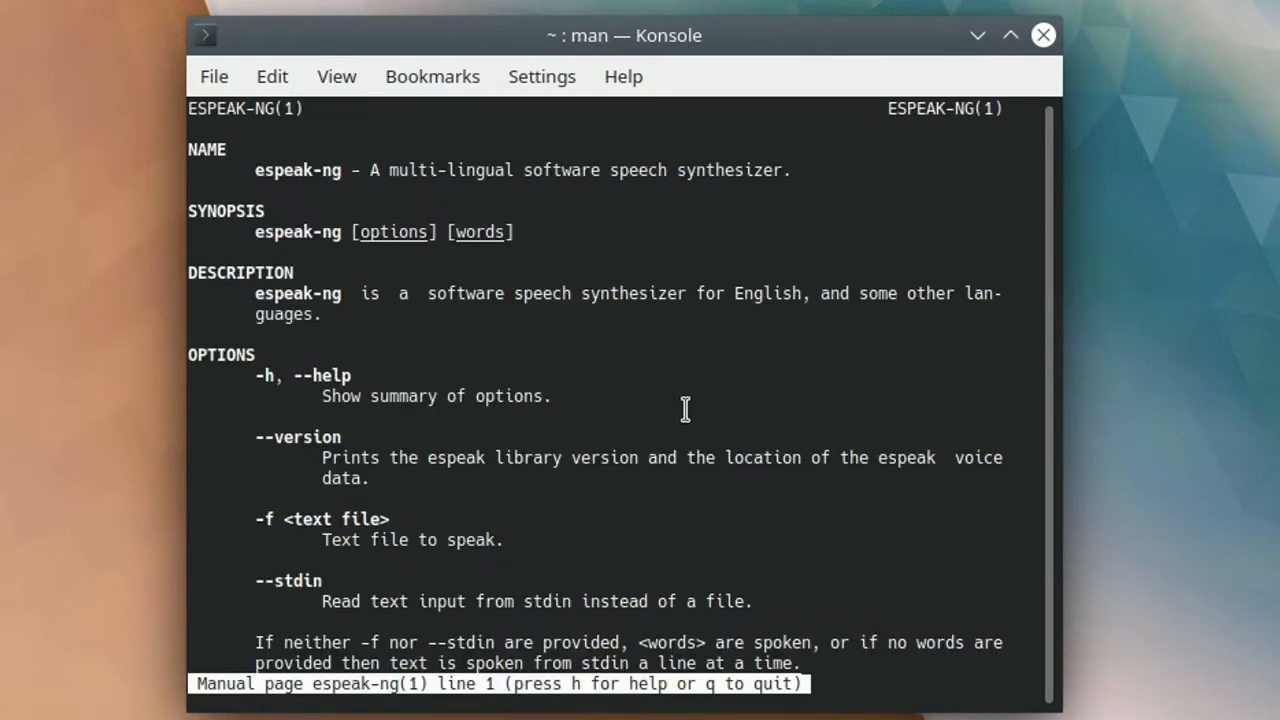
- Read down into the espeak-ng options list
{"action": "scroll", "scroll_direction": "down", "scroll_amount": 3}
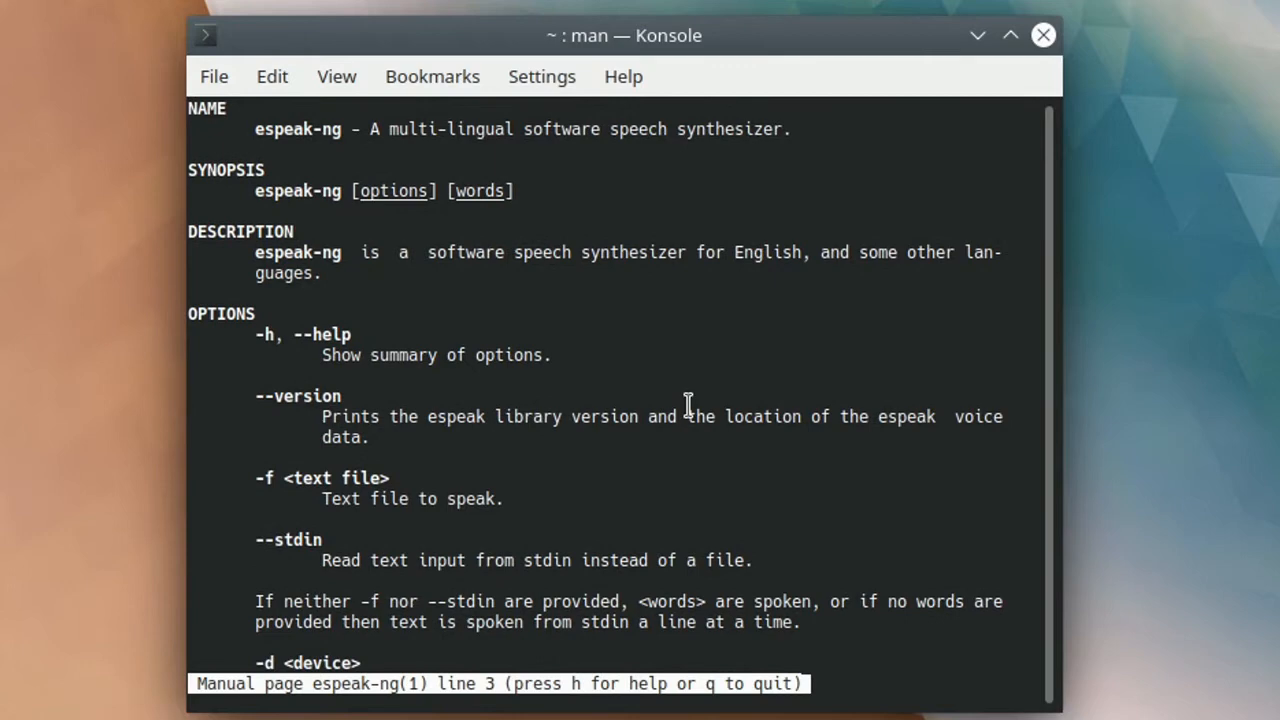
{"action": "scroll", "scroll_direction": "down", "scroll_amount": 3}
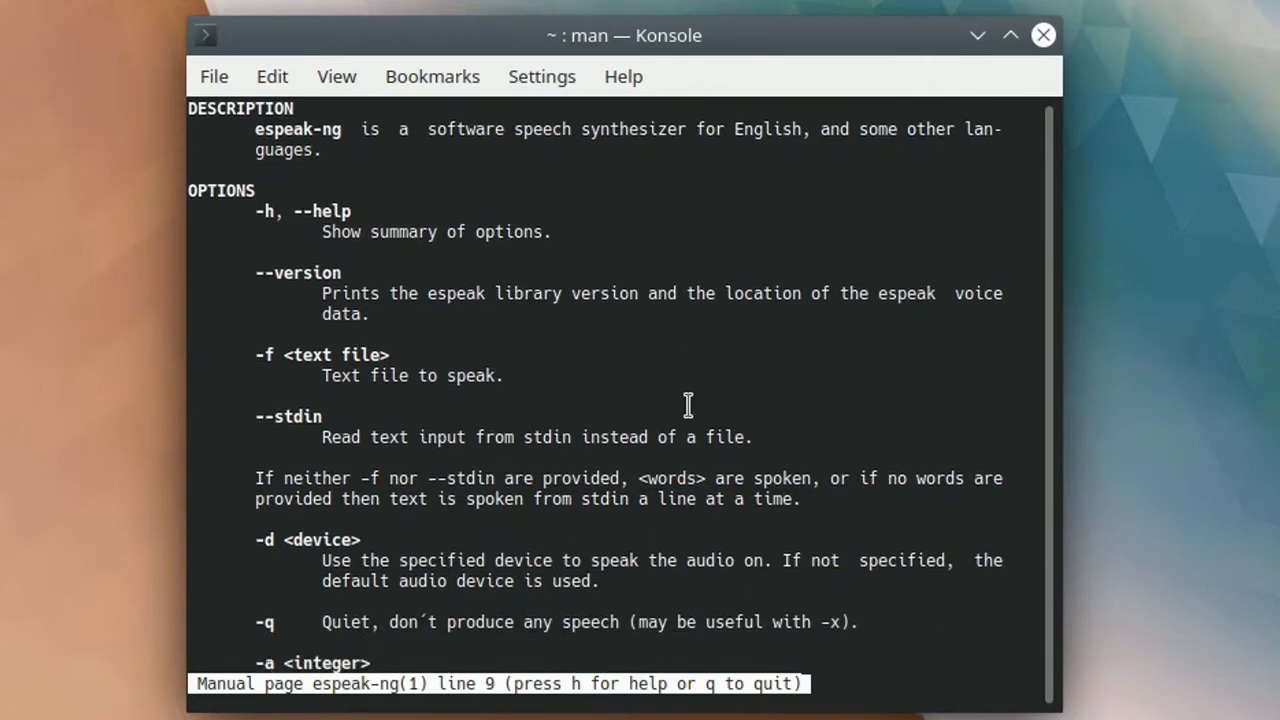
{"action": "scroll", "scroll_direction": "down", "scroll_amount": 3}
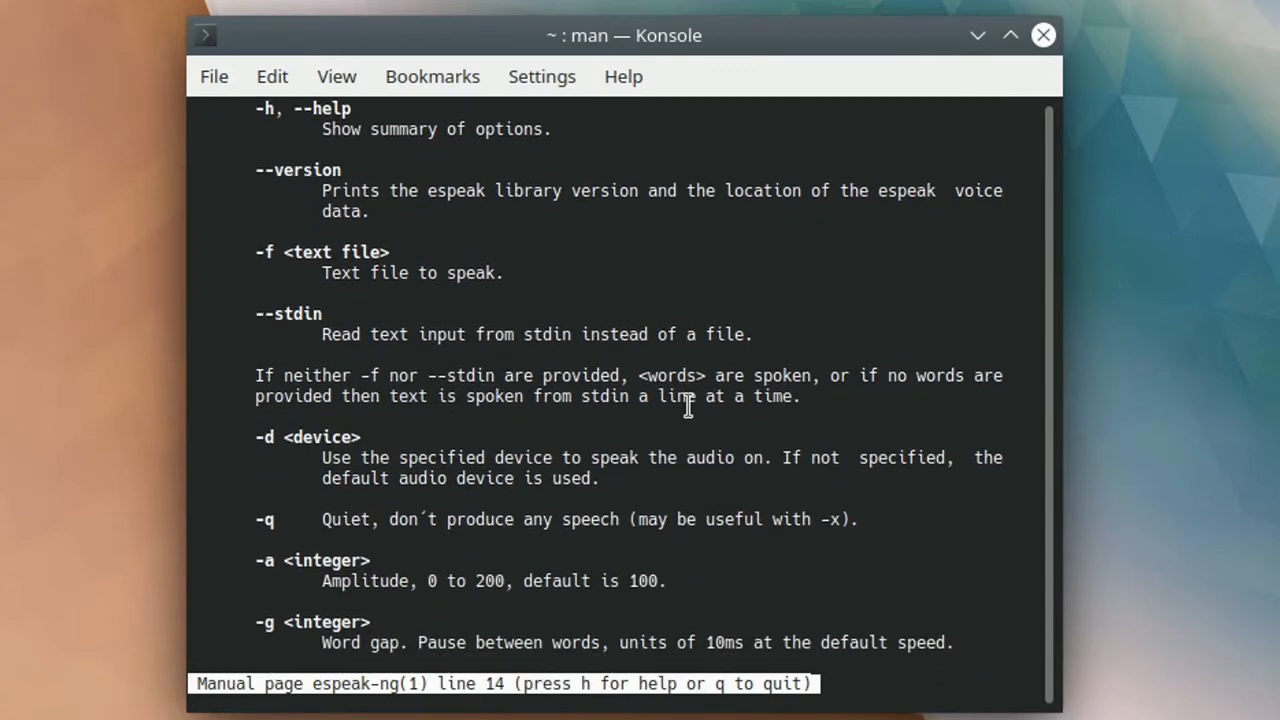
{"action": "left_click", "coordinate": [376, 704]}
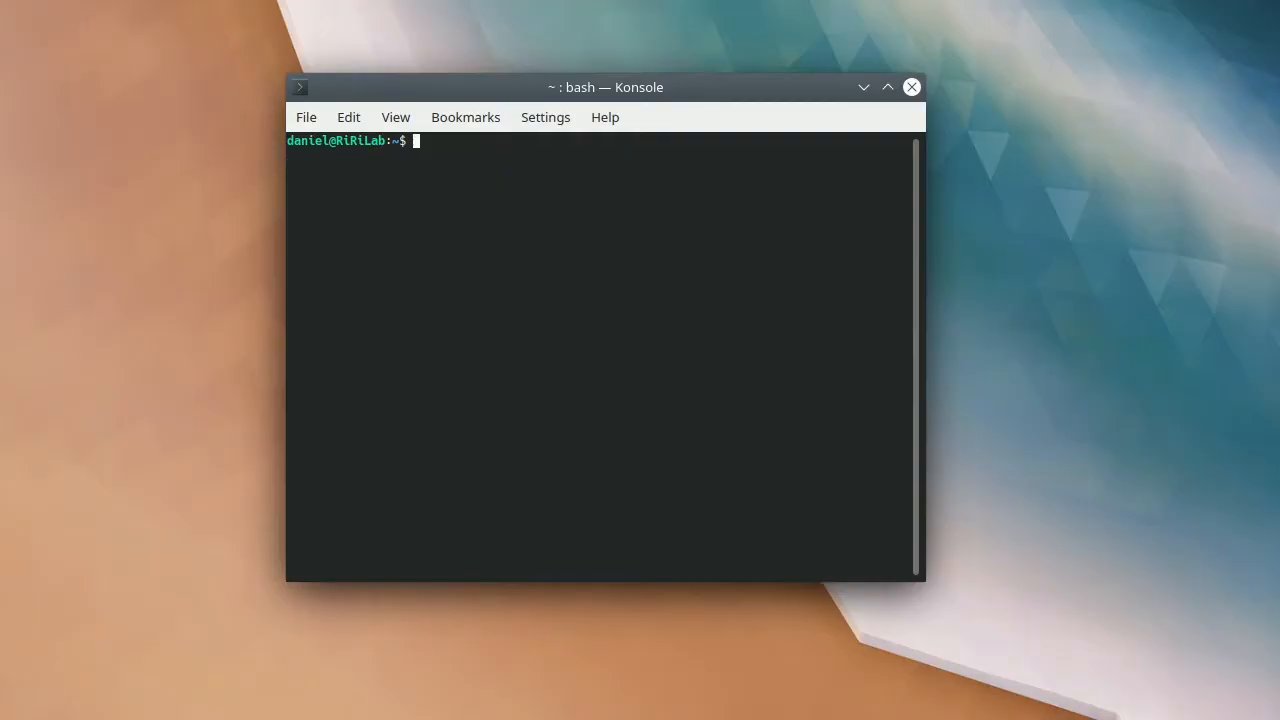
- Bring up the festival manual page and read through its description and options
{"action": "type", "text": "man festival"}
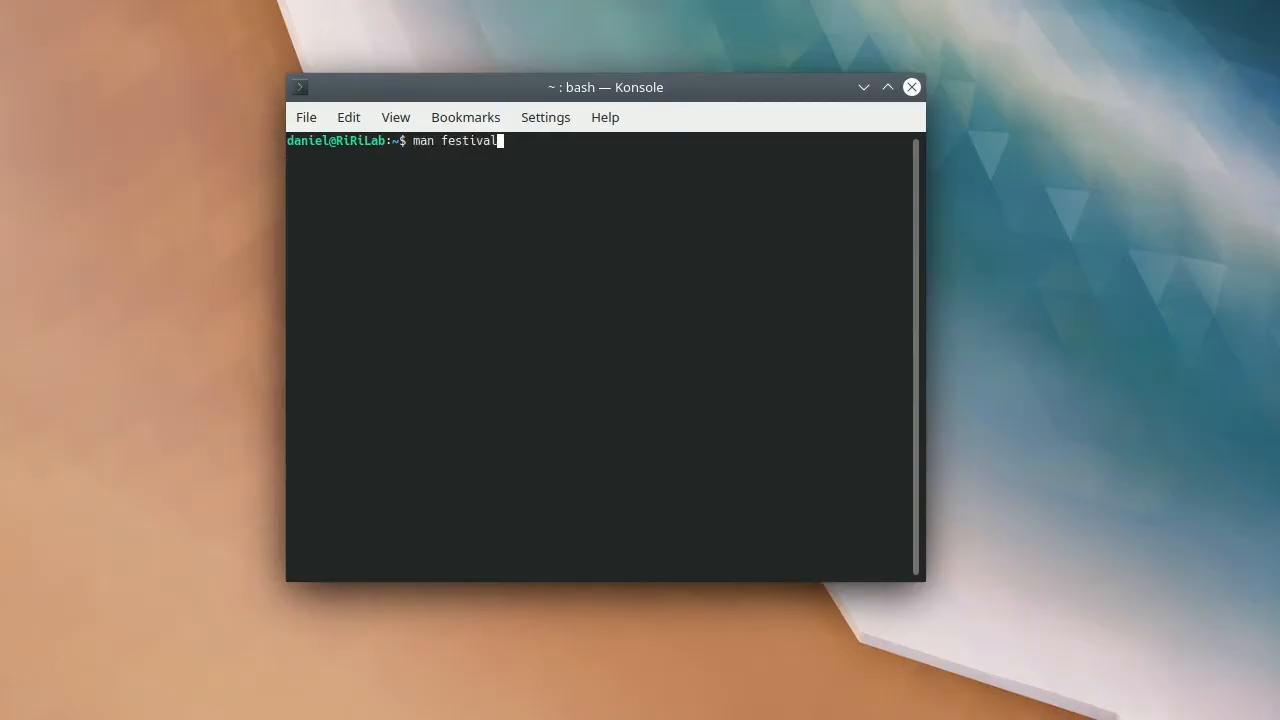
{"action": "key", "text": "Return"}
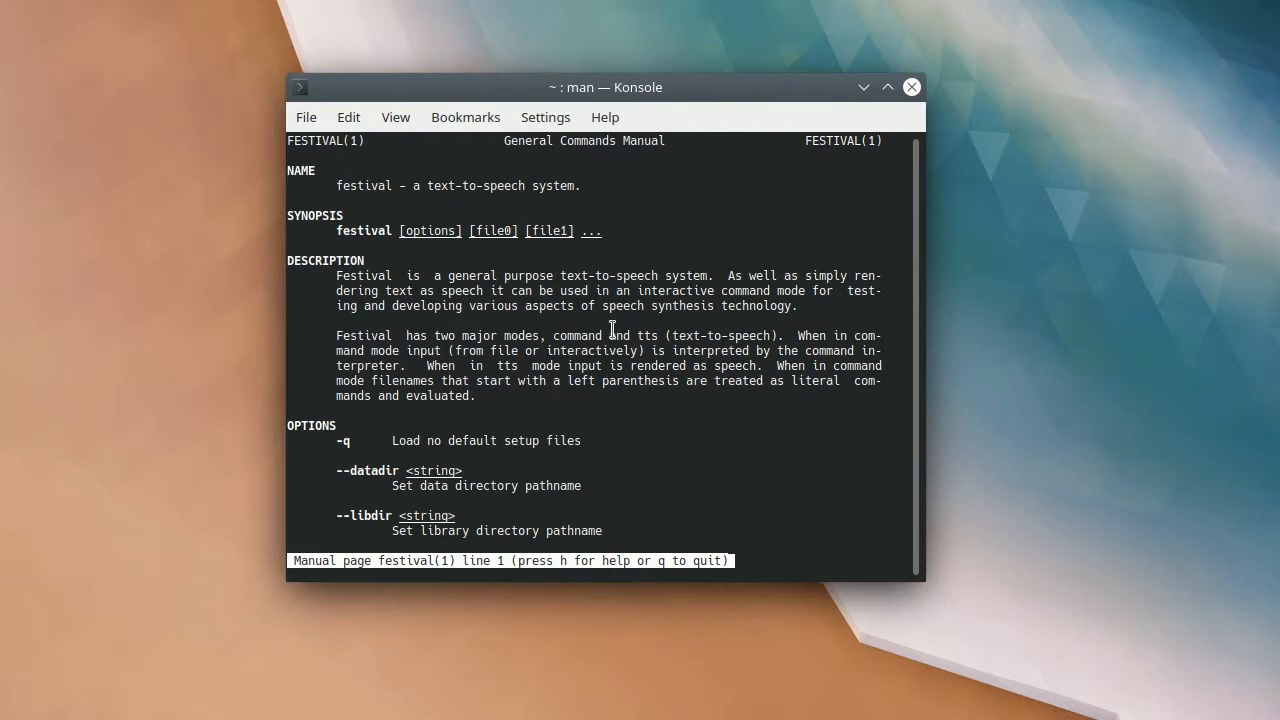
{"action": "scroll", "scroll_direction": "down", "scroll_amount": 3}
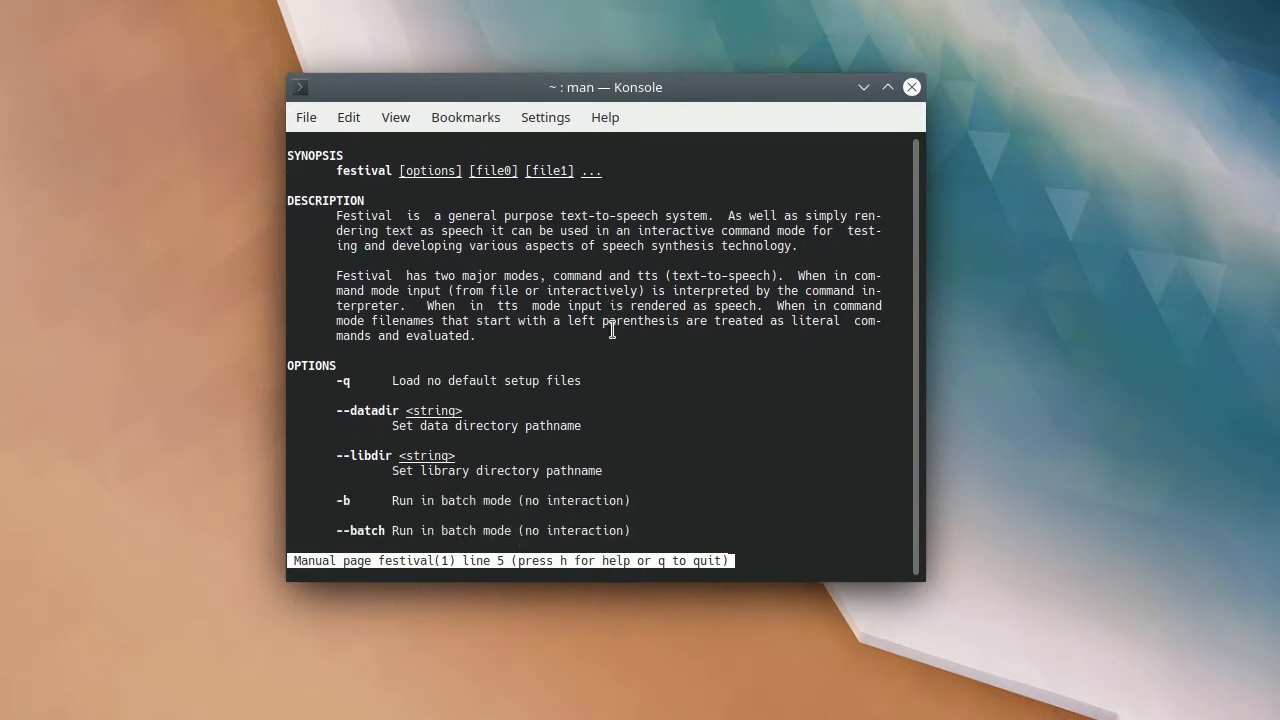
{"action": "scroll", "scroll_direction": "down", "scroll_amount": 3}
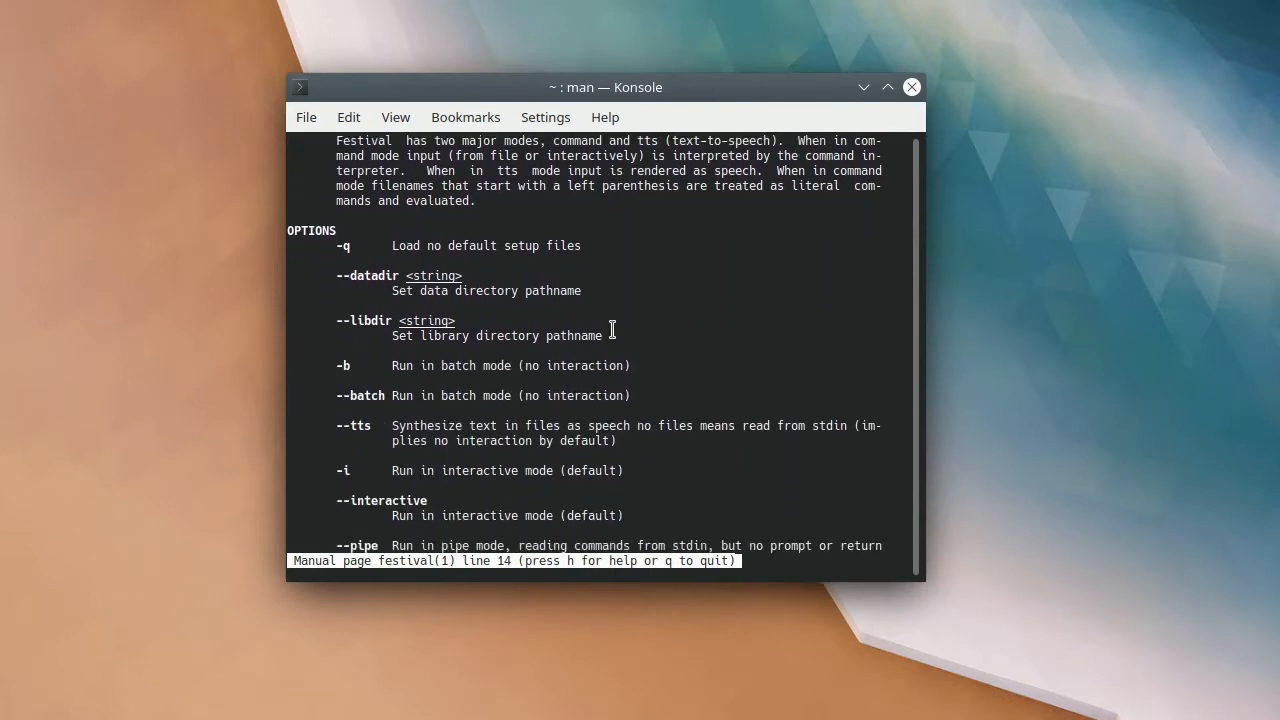
{"action": "scroll", "scroll_direction": "down", "scroll_amount": 3}
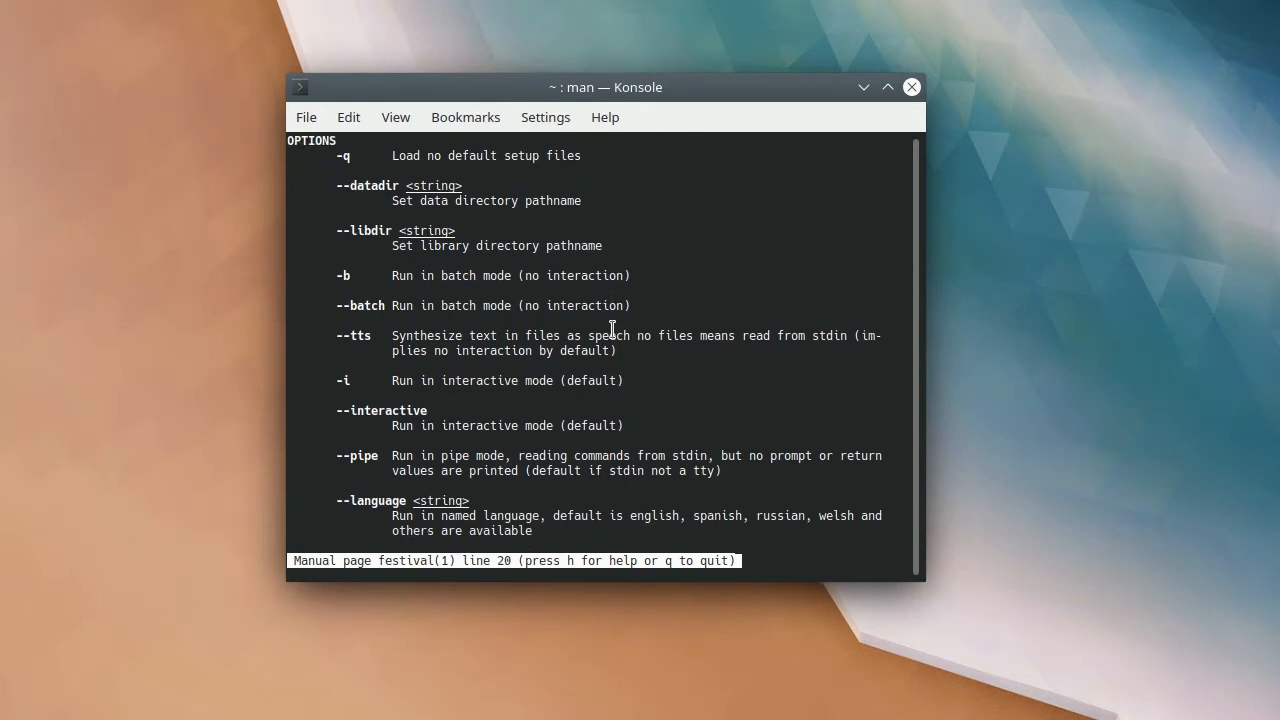
- Continue down the festival man page to the BUGS and AUTHOR sections
{"action": "scroll", "scroll_direction": "down", "scroll_amount": 3}
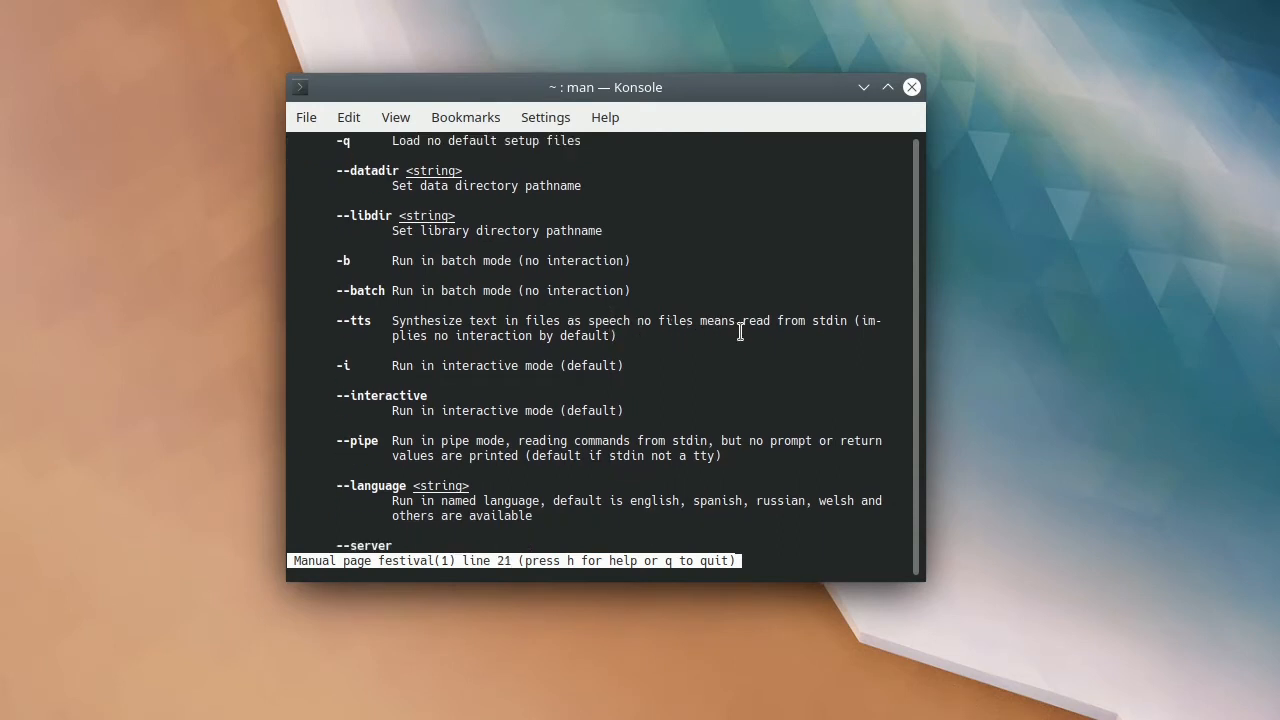
{"action": "scroll", "scroll_direction": "down", "scroll_amount": 3}
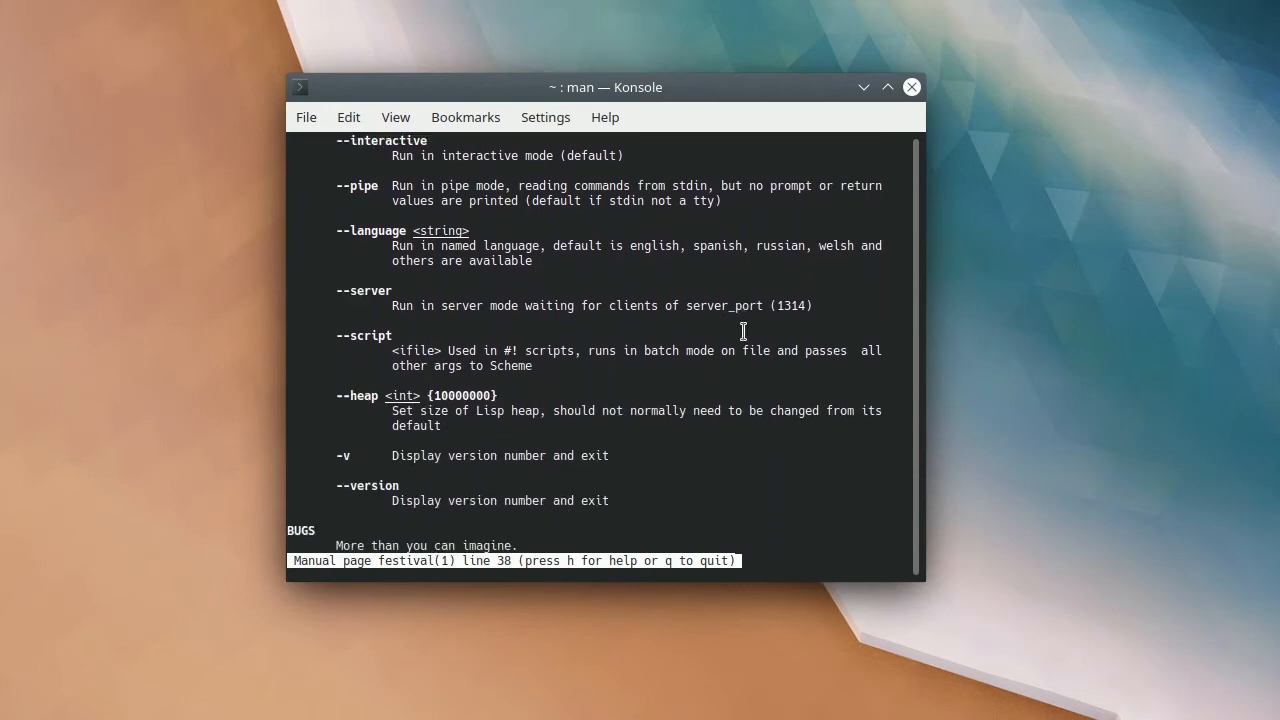
{"action": "scroll", "scroll_direction": "down", "scroll_amount": 3}
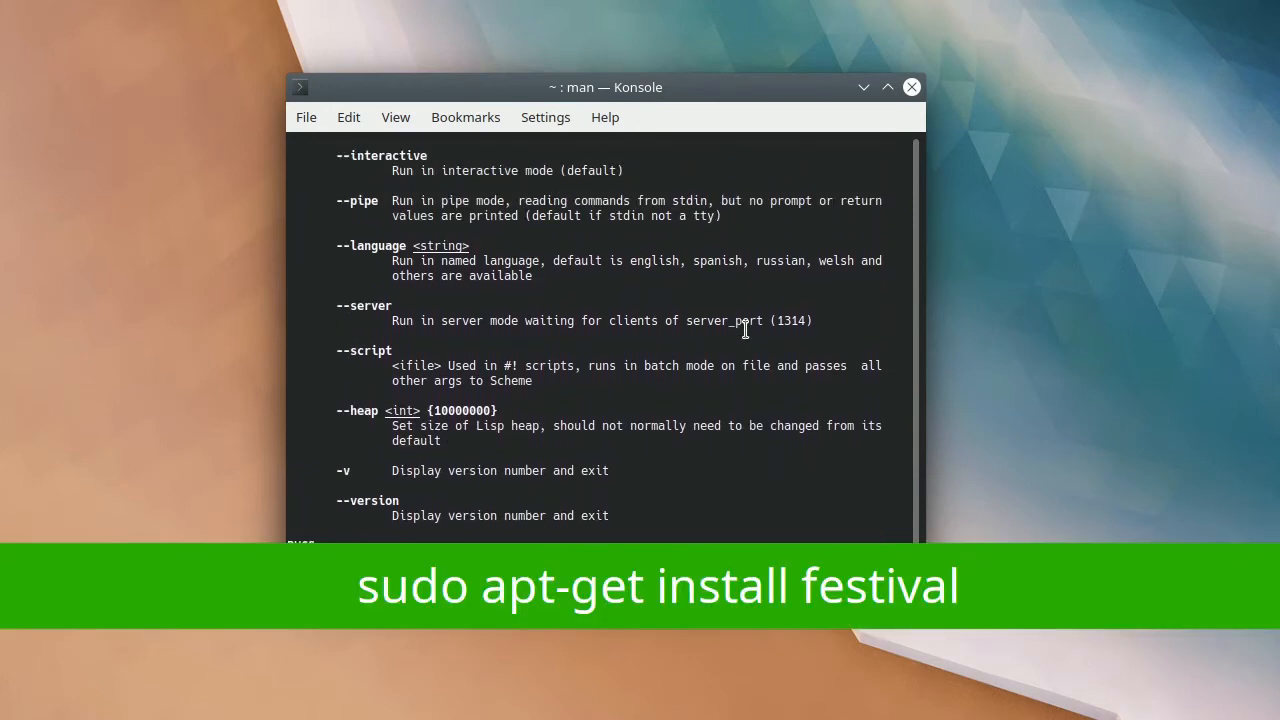
{"action": "scroll", "scroll_direction": "down", "scroll_amount": 3}
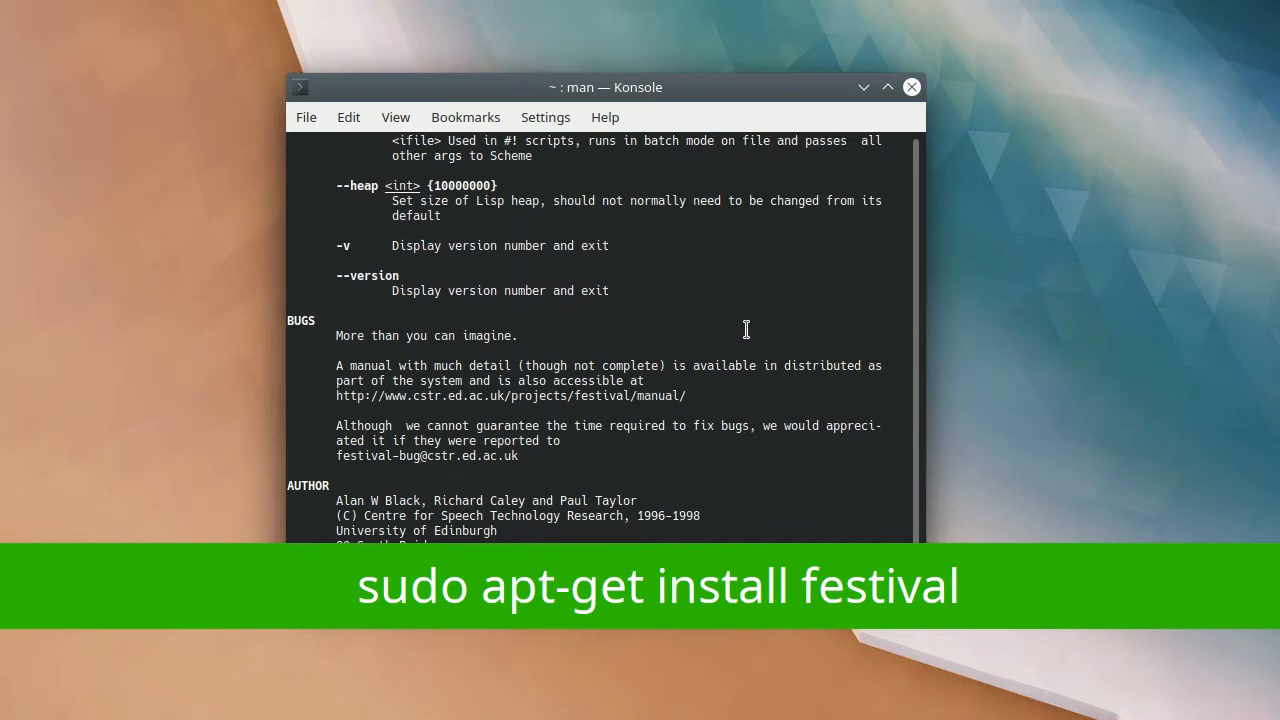
{"action": "scroll", "scroll_direction": "down", "scroll_amount": 3}
{"action": "type", "text": "man"}
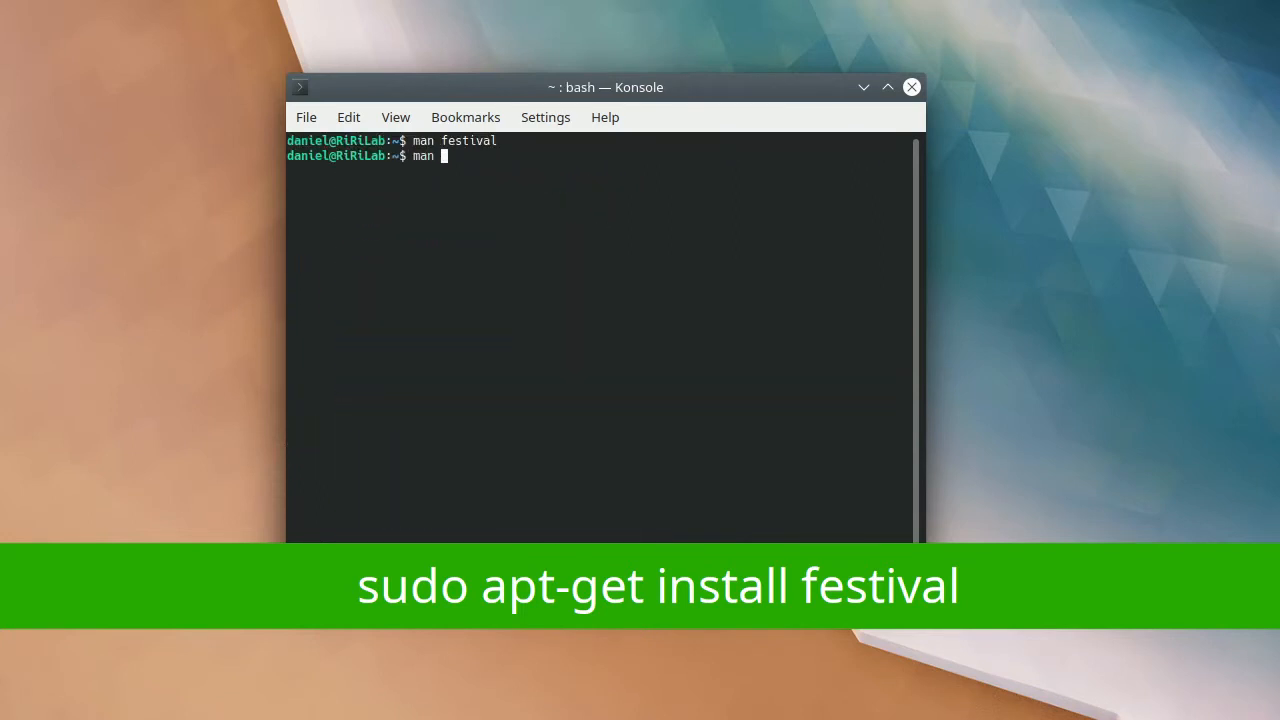
- Bring up the text2wave manual page and read its OPTIONS down to the BUGS section
{"action": "type", "text": "text2wave"}
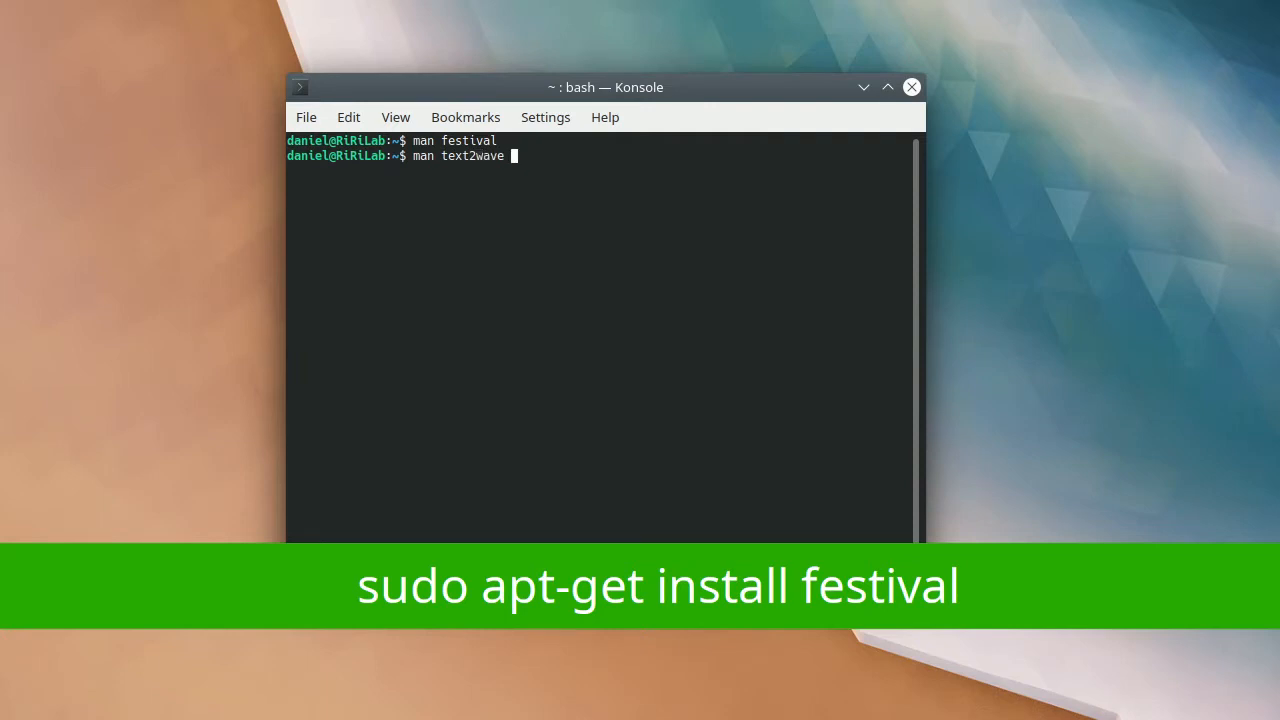
{"action": "key", "text": "Return"}
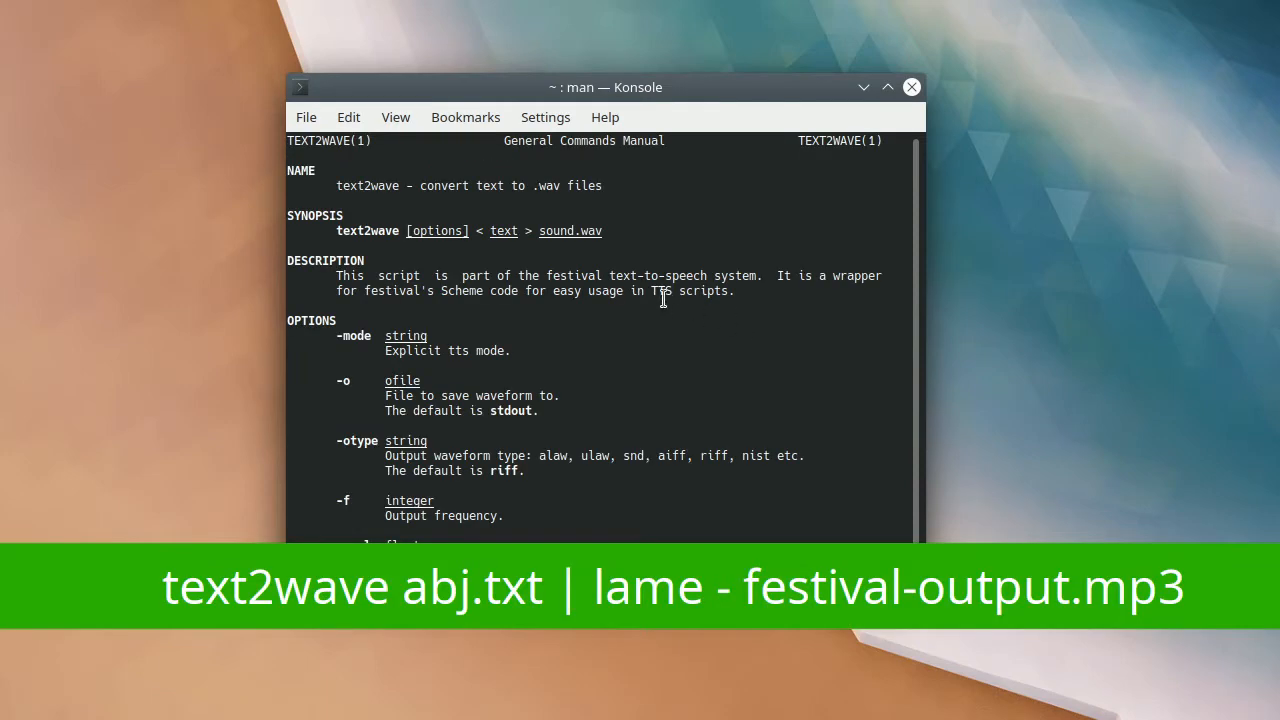
{"action": "scroll", "scroll_direction": "down", "scroll_amount": 3}
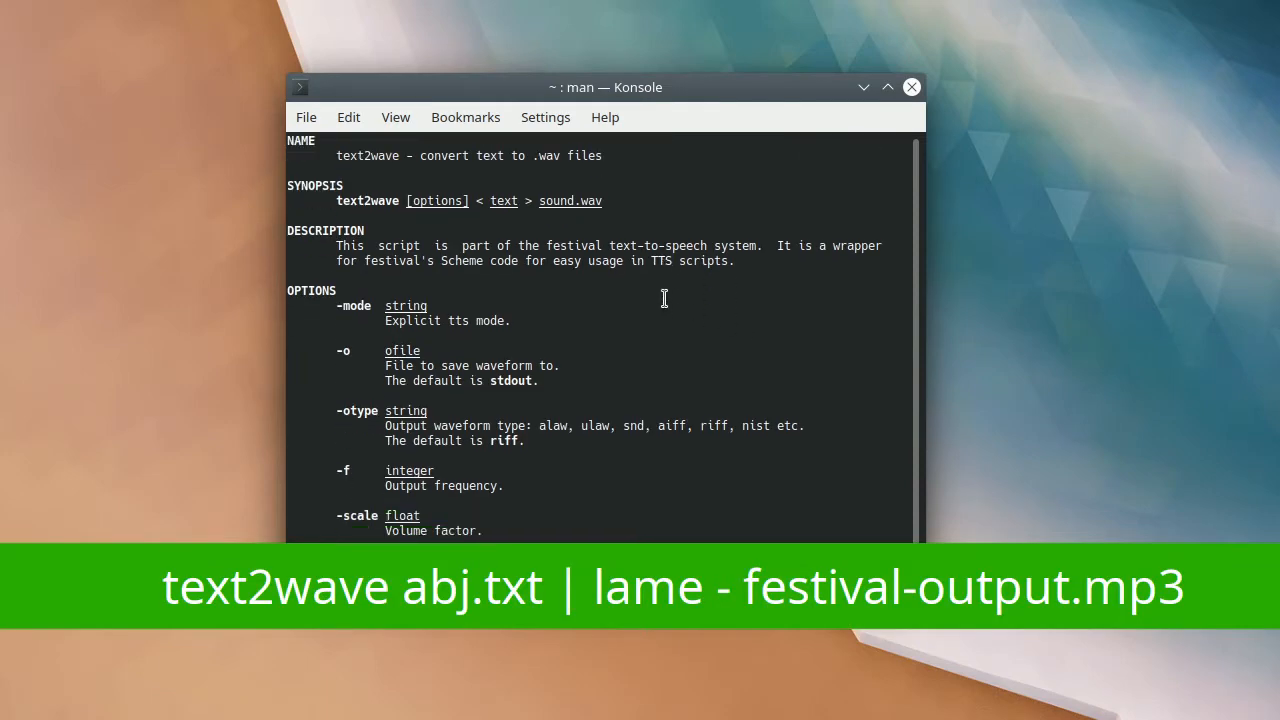
{"action": "scroll", "scroll_direction": "down", "scroll_amount": 3}
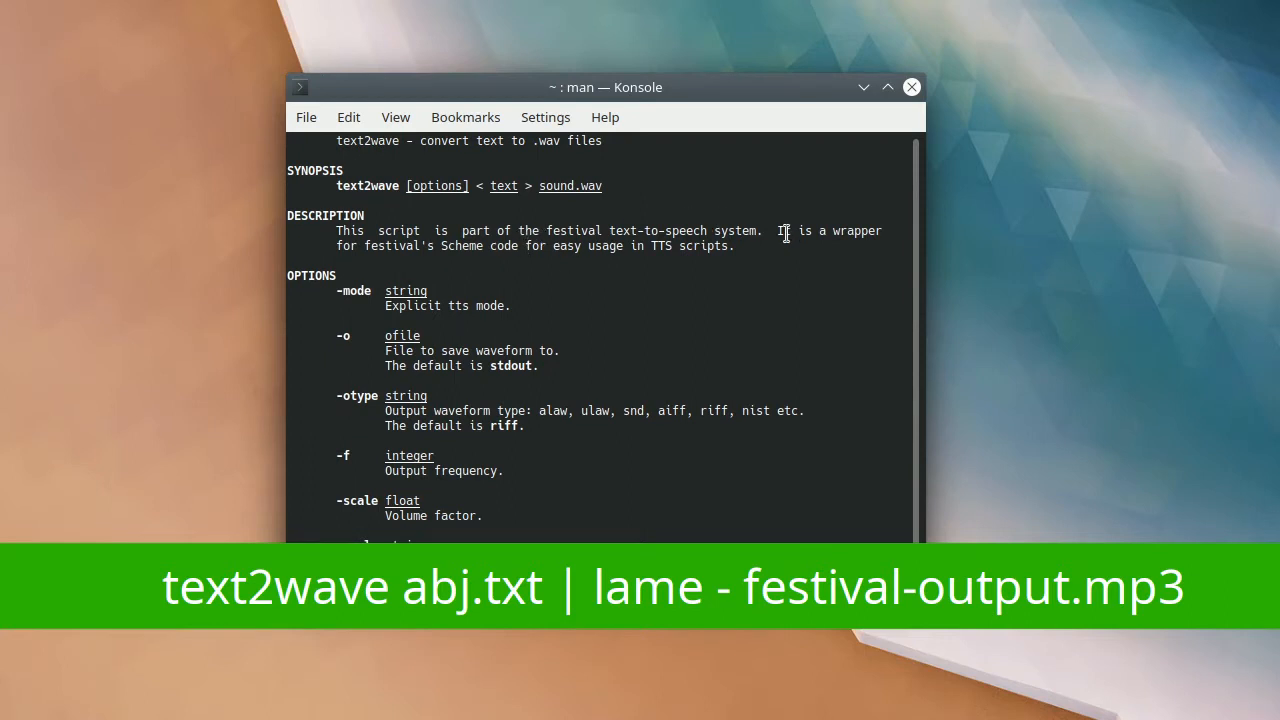
{"action": "mouse_move", "coordinate": [812, 256]}
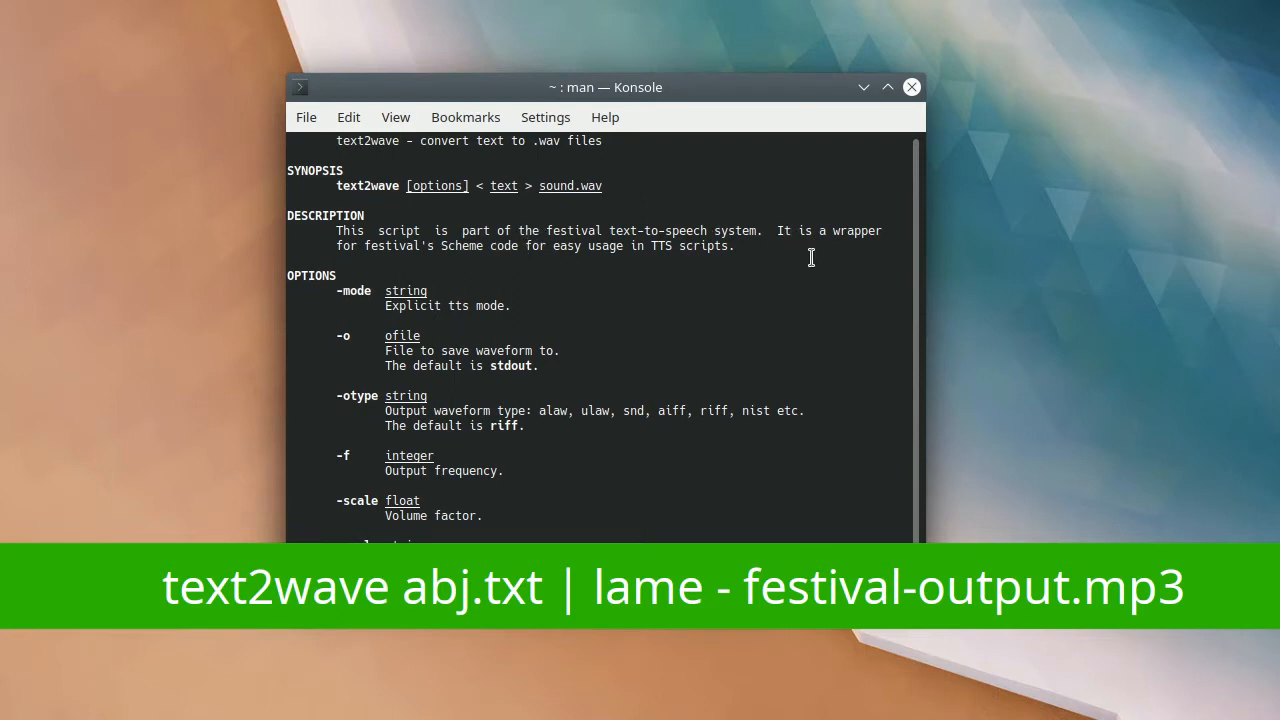
{"action": "scroll", "scroll_direction": "down", "scroll_amount": 3}
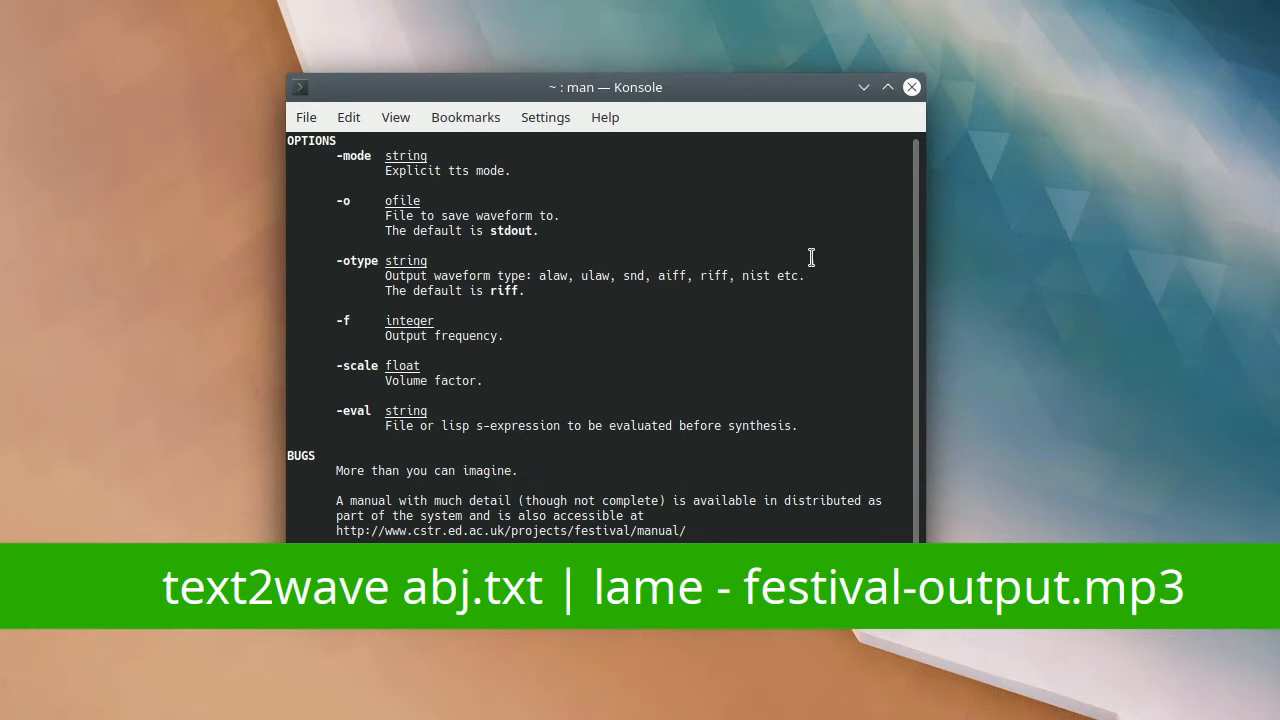
{"action": "scroll", "scroll_direction": "down", "scroll_amount": 3}
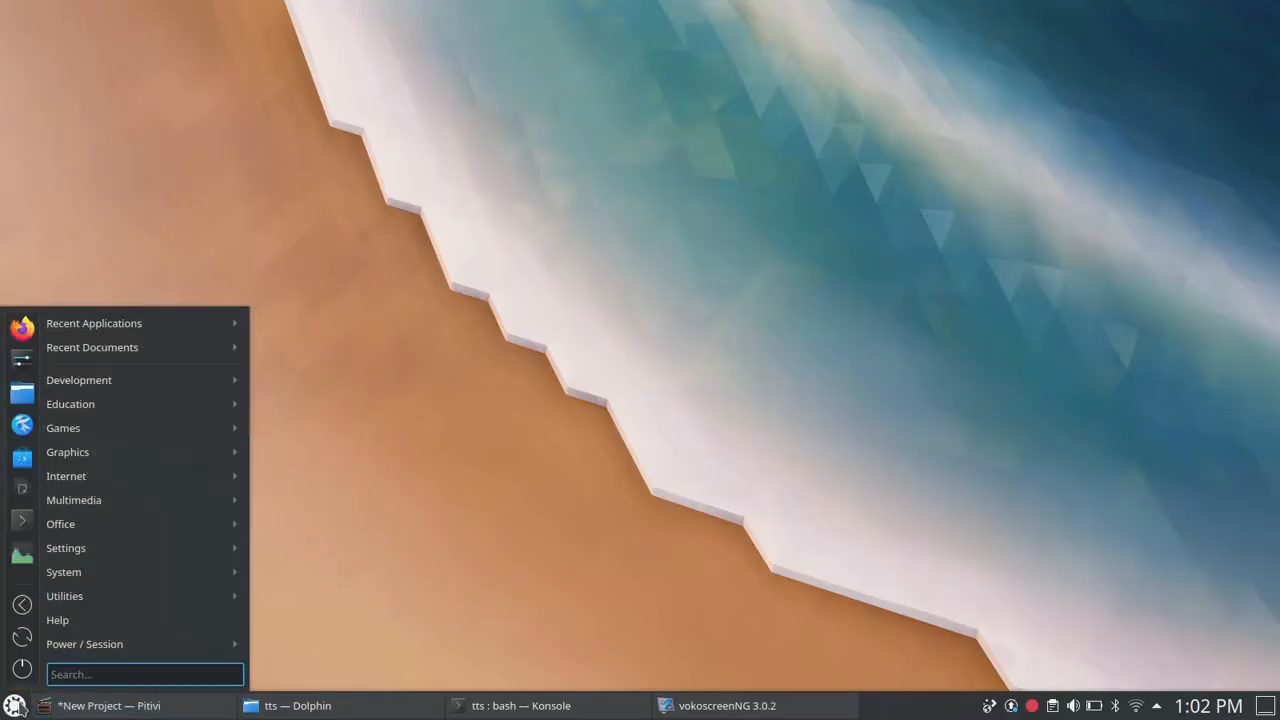
- Launch Glate from the application launcher search for 'Glate'
{"action": "type", "text": "Glate"}
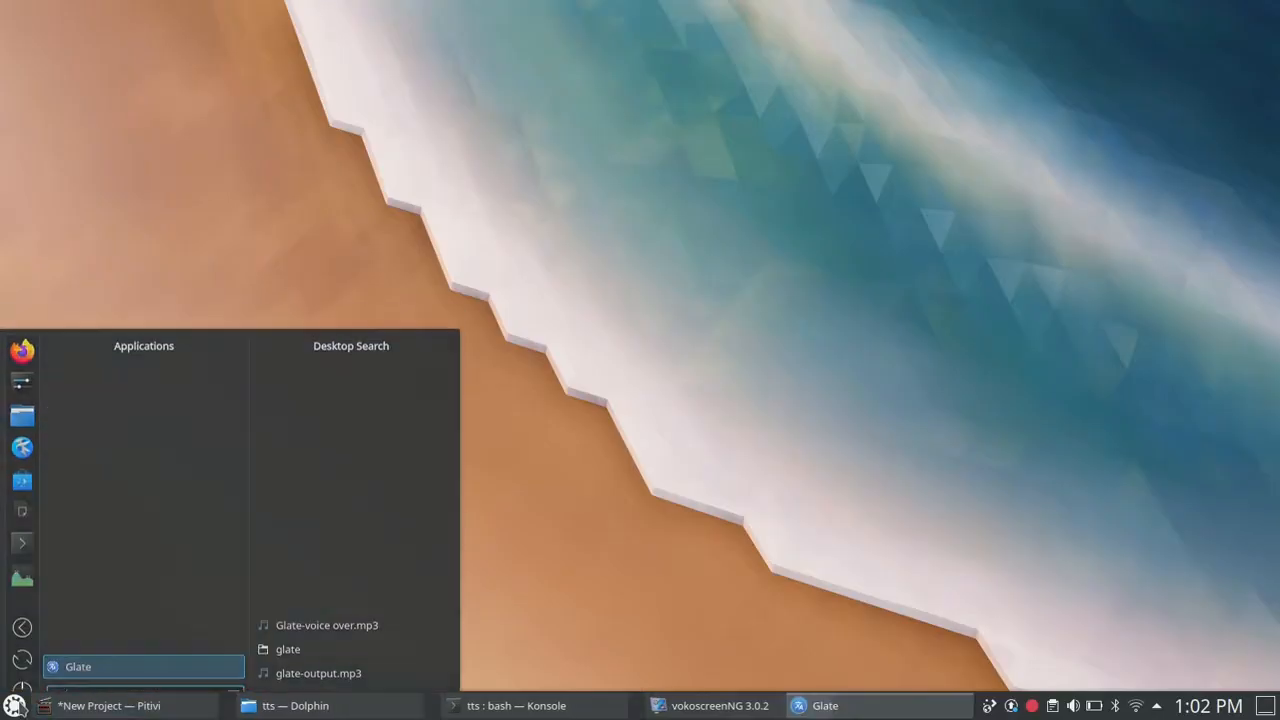
{"action": "left_click", "coordinate": [824, 704]}
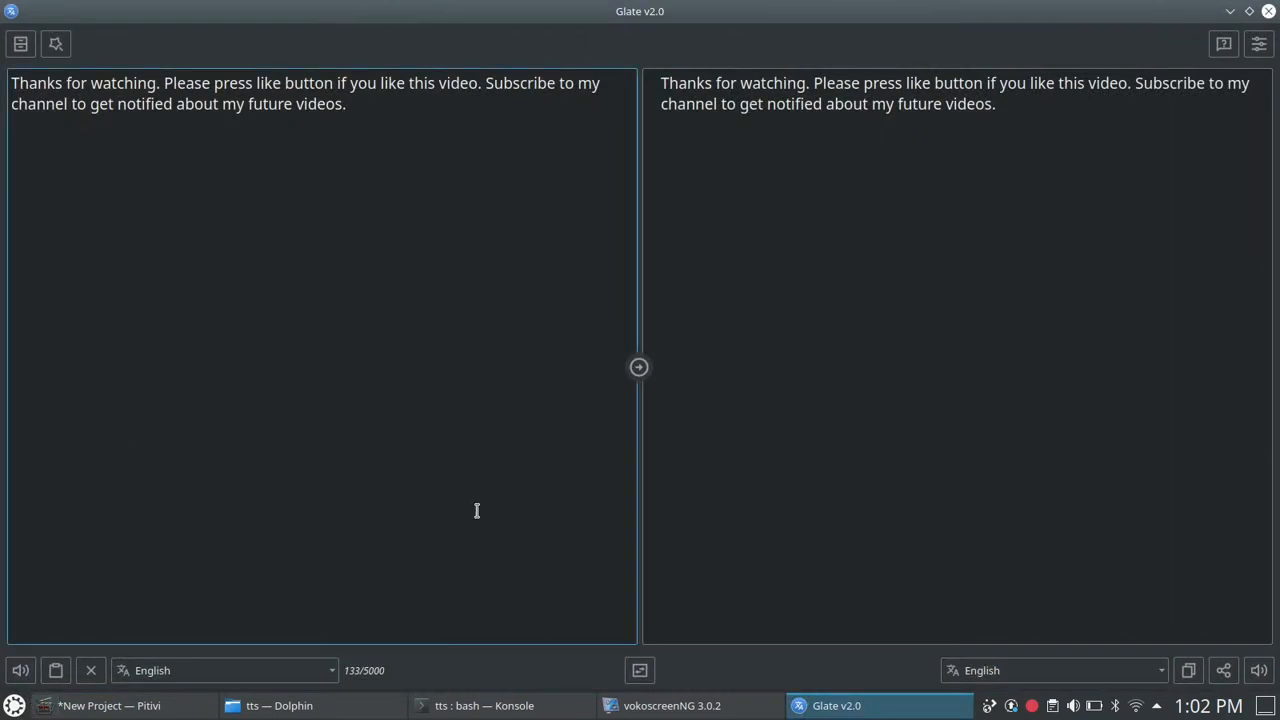
{"action": "mouse_move", "coordinate": [612, 284]}
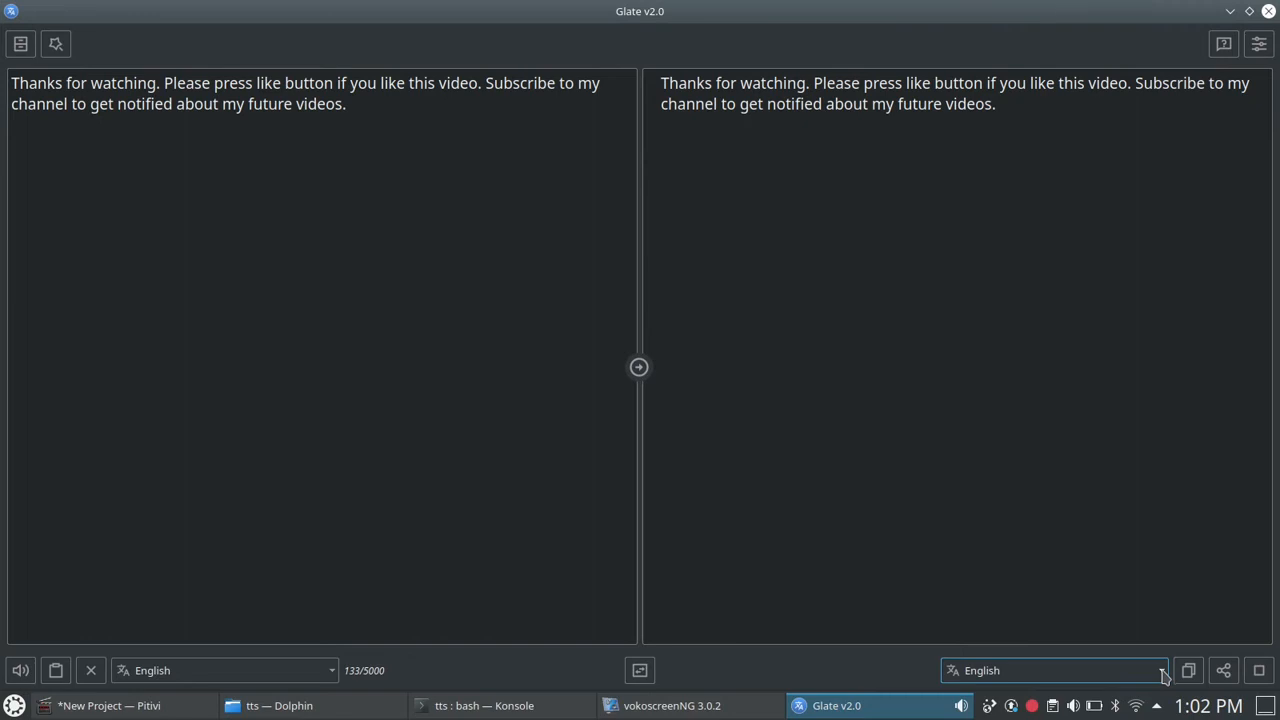
- Choose Hindi from the target-language list so the message translates into Hindi
{"action": "left_click", "coordinate": [1052, 670]}
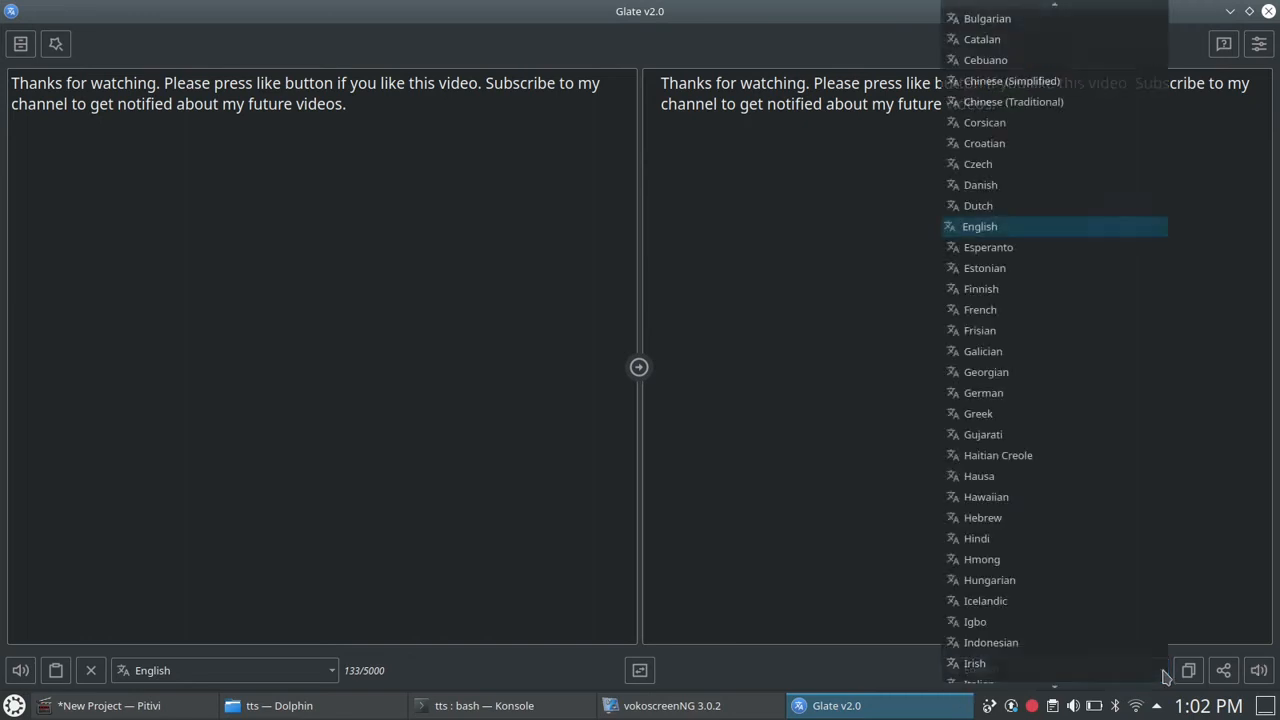
{"action": "mouse_move", "coordinate": [1116, 264]}
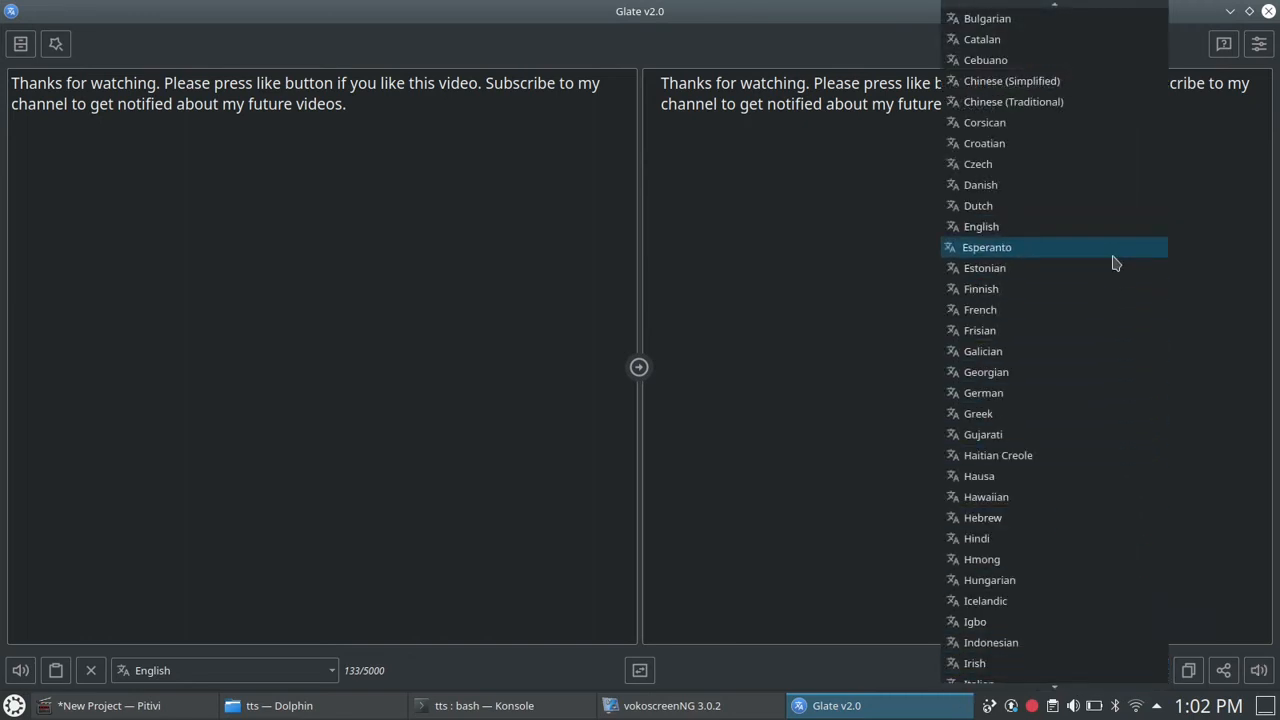
{"action": "mouse_move", "coordinate": [1090, 330]}
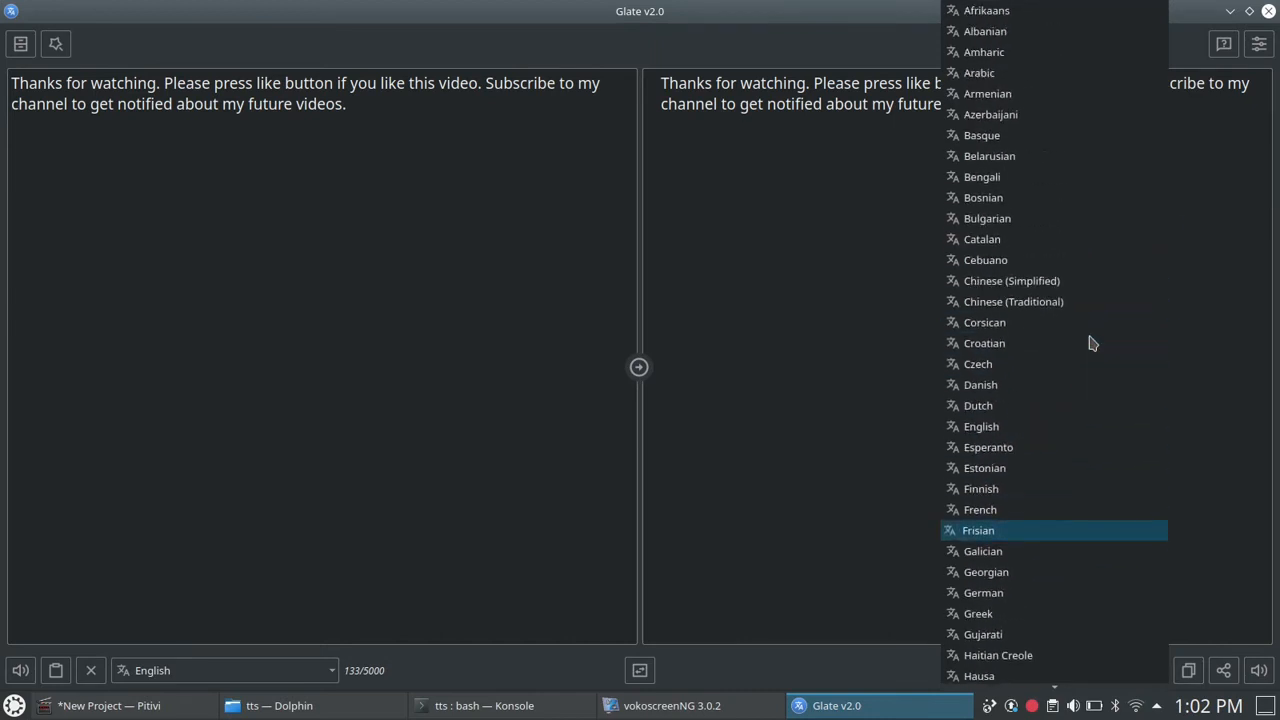
{"action": "scroll", "scroll_direction": "down", "scroll_amount": 3}
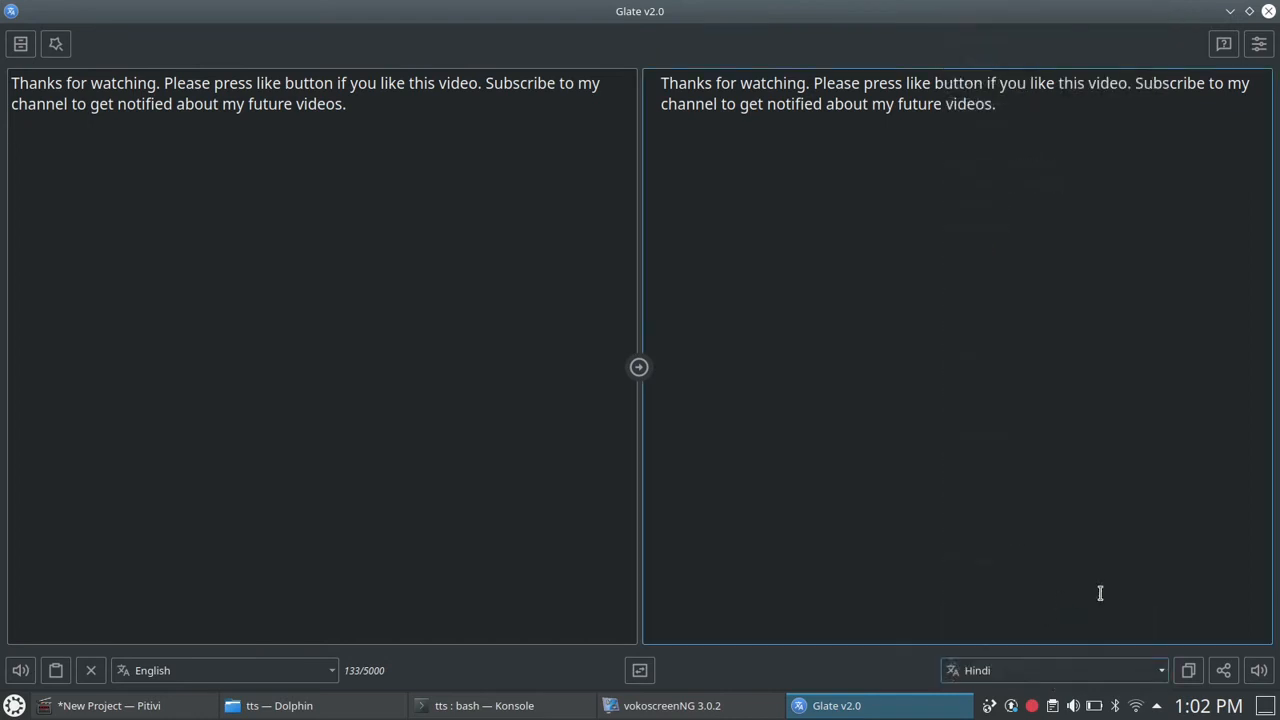
{"action": "left_click", "coordinate": [640, 368]}
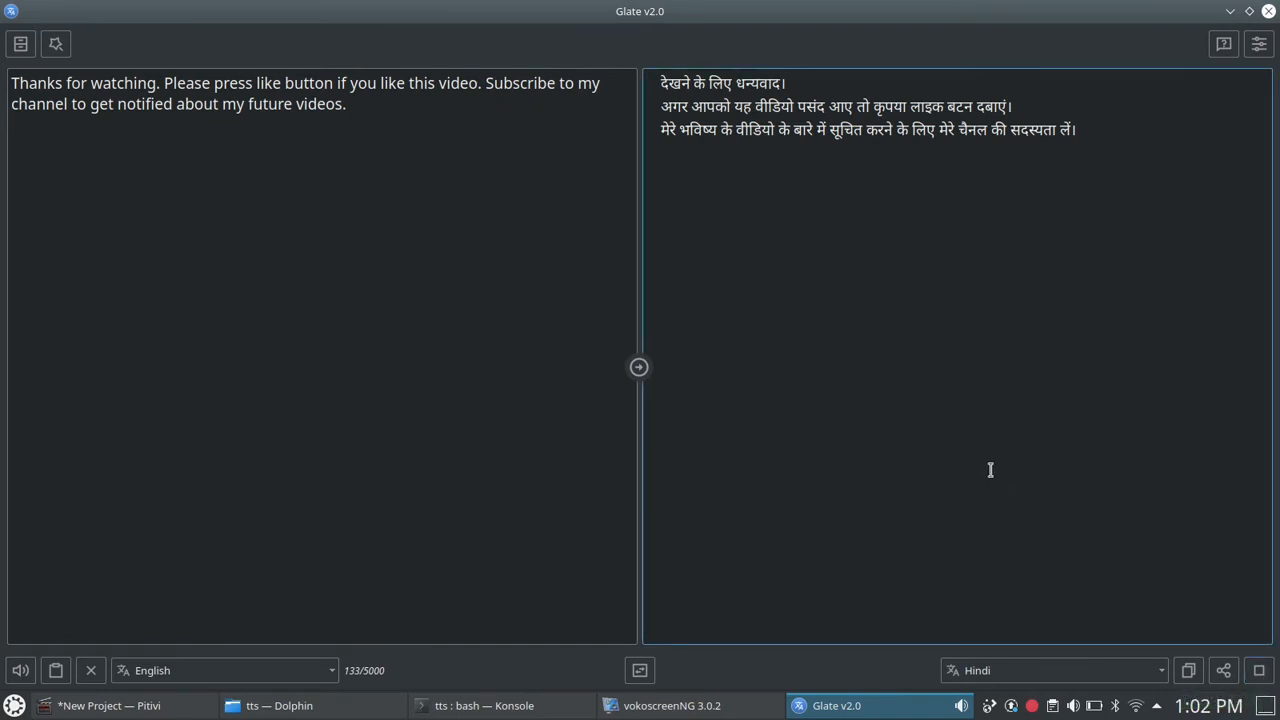
{"action": "mouse_move", "coordinate": [1206, 564]}
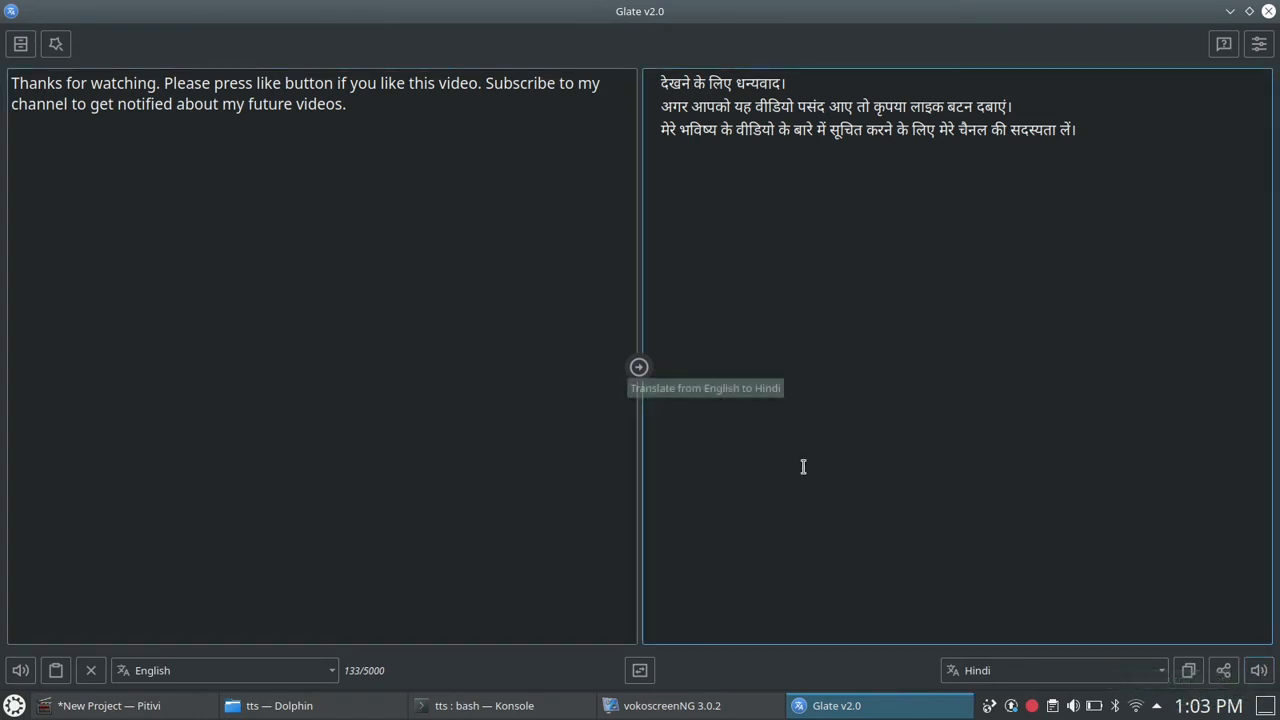
- Switch the target language from Hindi to Tamil
{"action": "left_click", "coordinate": [1056, 670]}
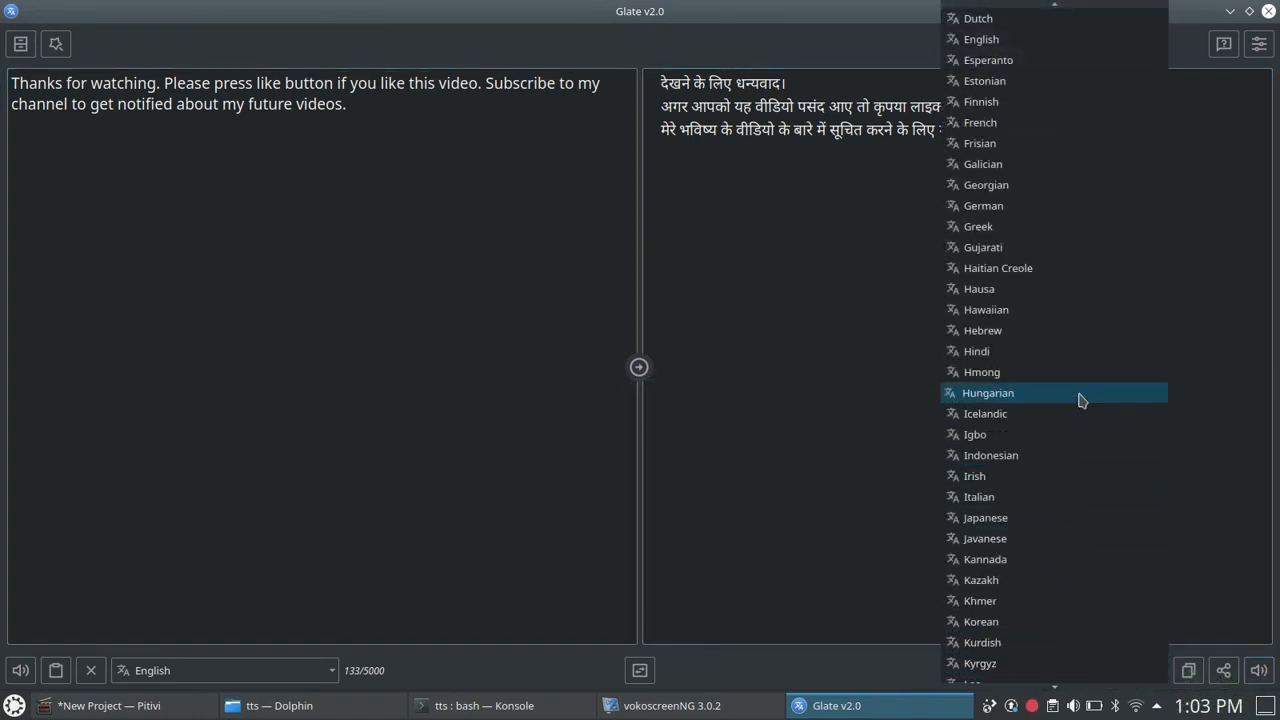
{"action": "scroll", "scroll_direction": "down", "scroll_amount": 3}
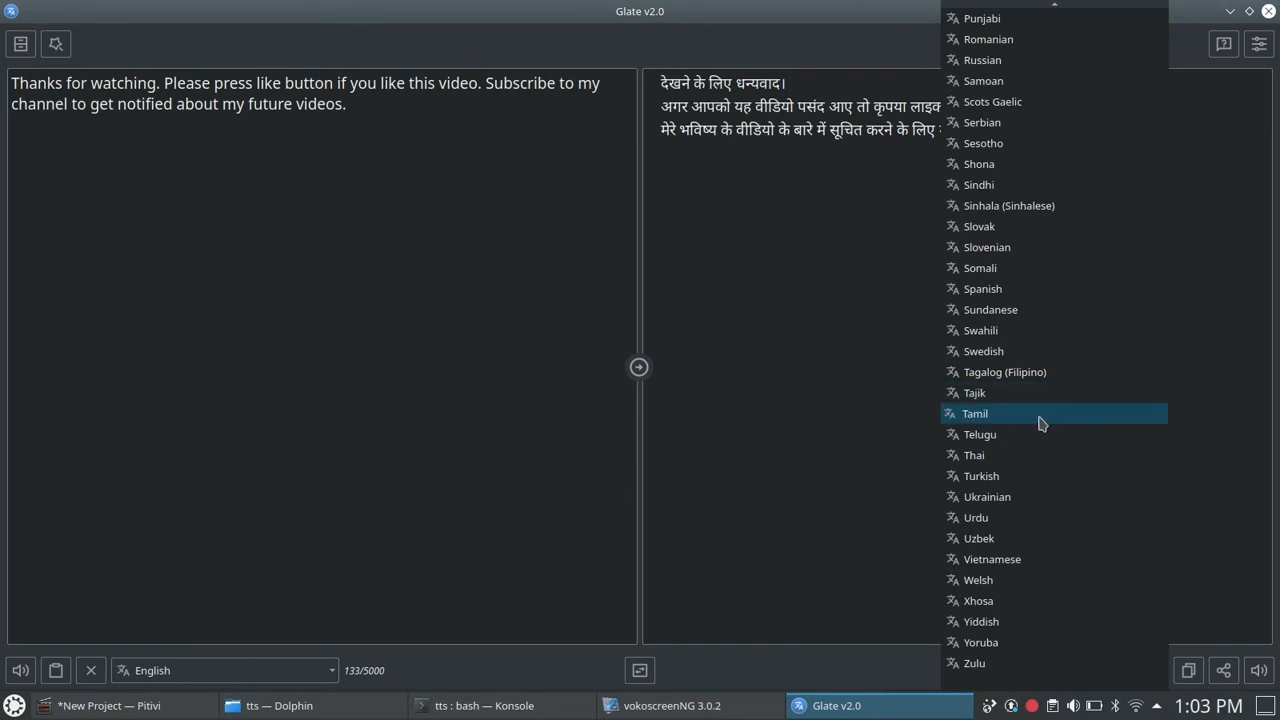
{"action": "left_click", "coordinate": [974, 412]}
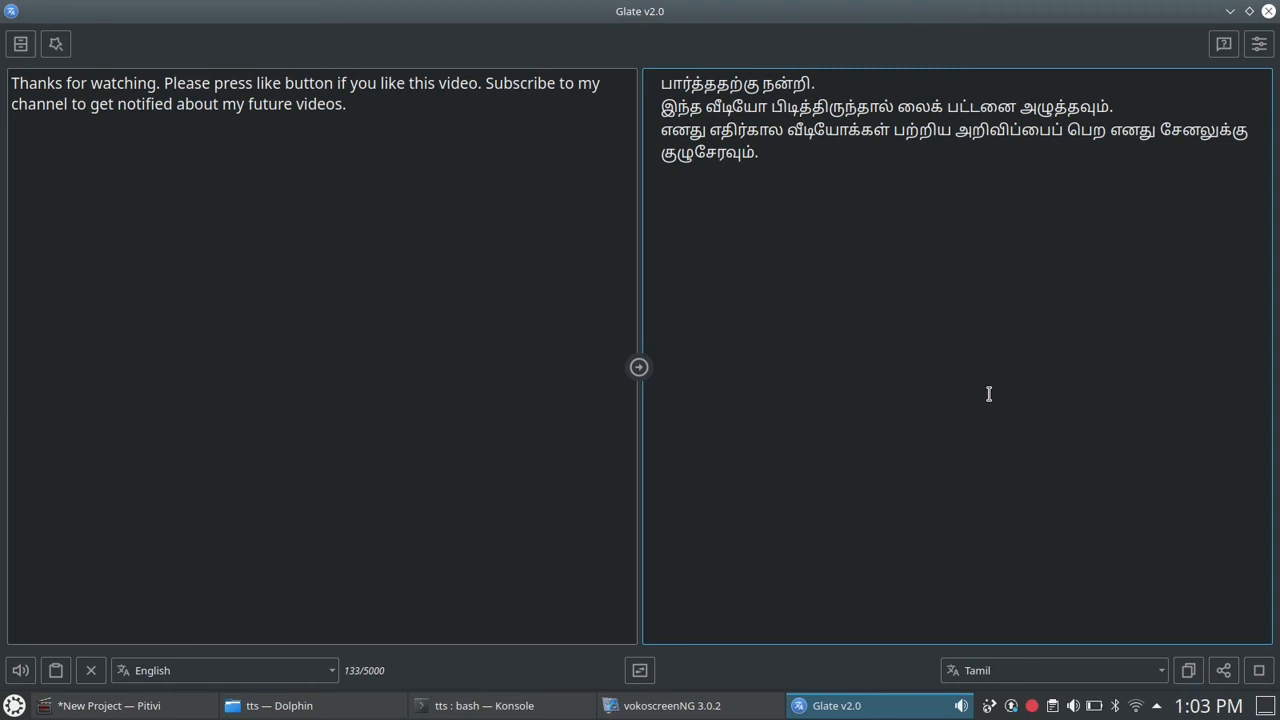
{"action": "mouse_move", "coordinate": [984, 390]}
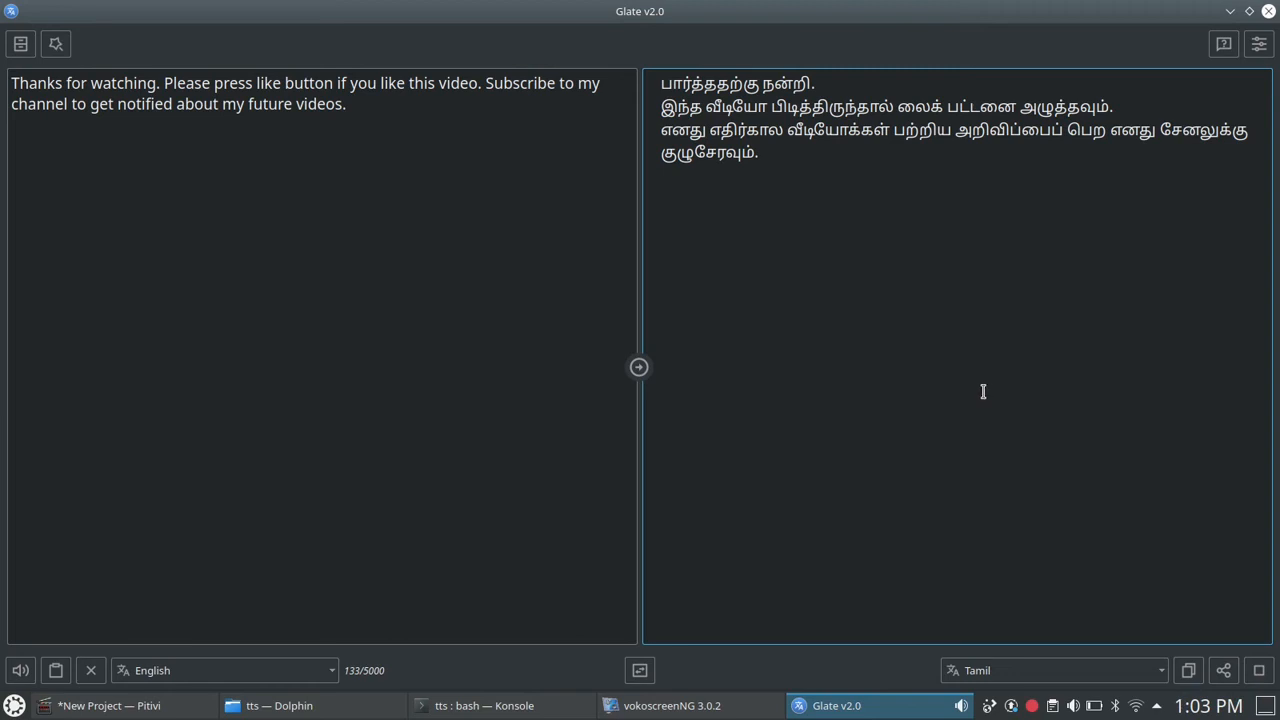
{"action": "mouse_move", "coordinate": [1070, 620]}
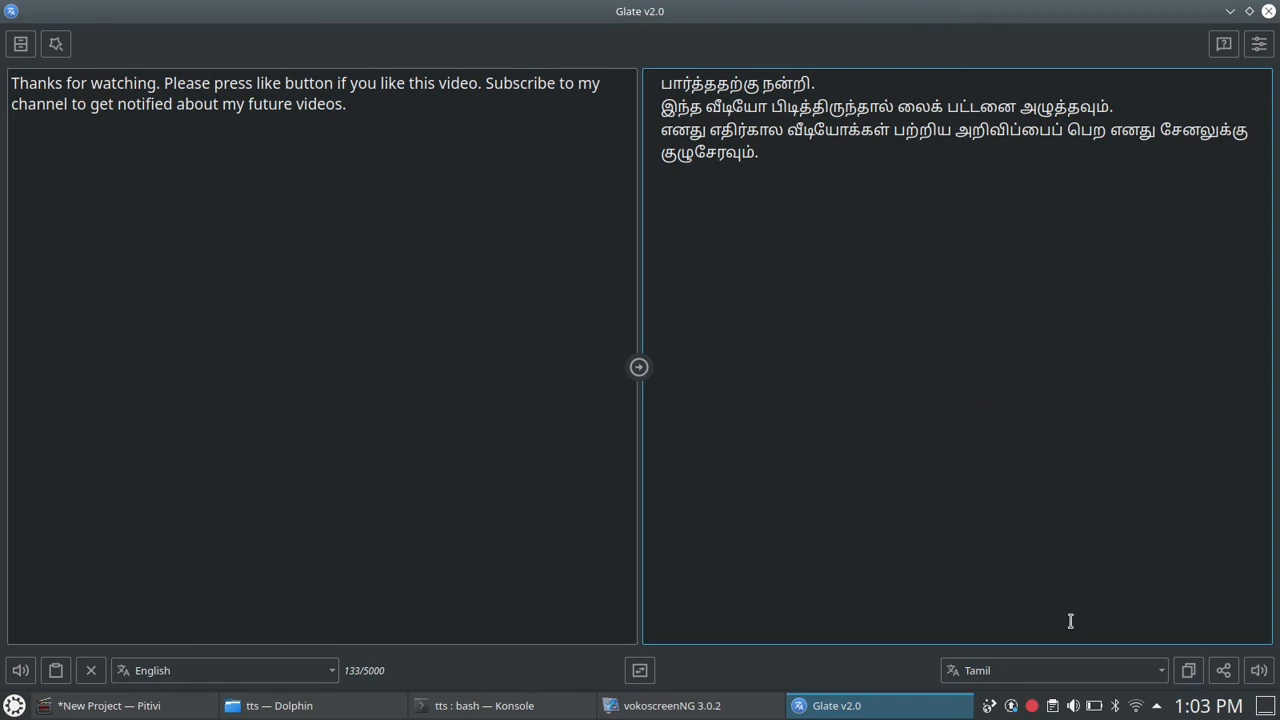